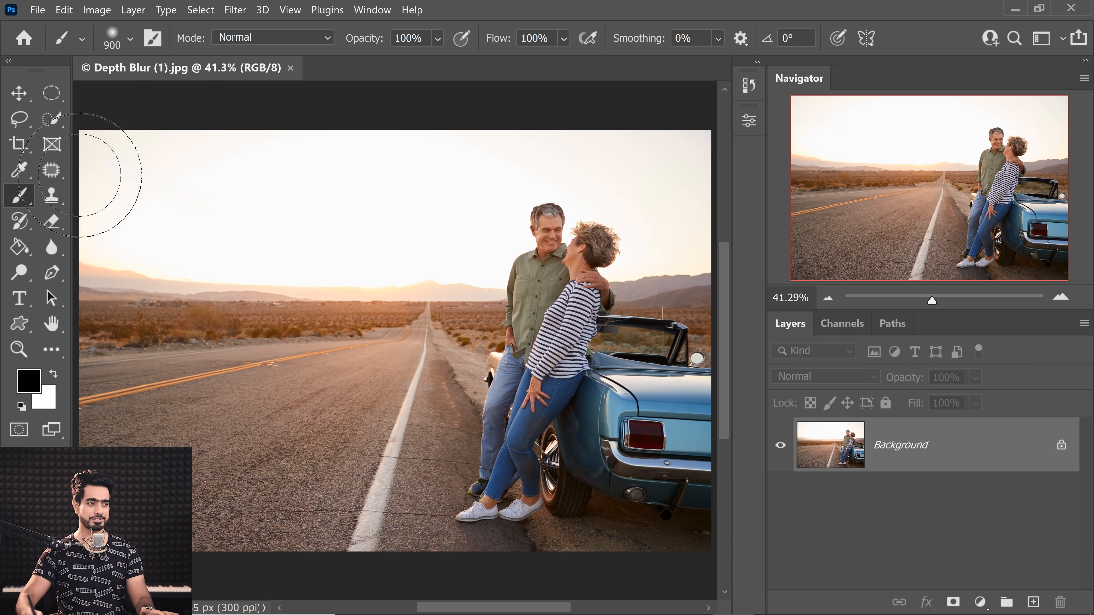
{"action": "mouse_move", "coordinate": [666, 380]}
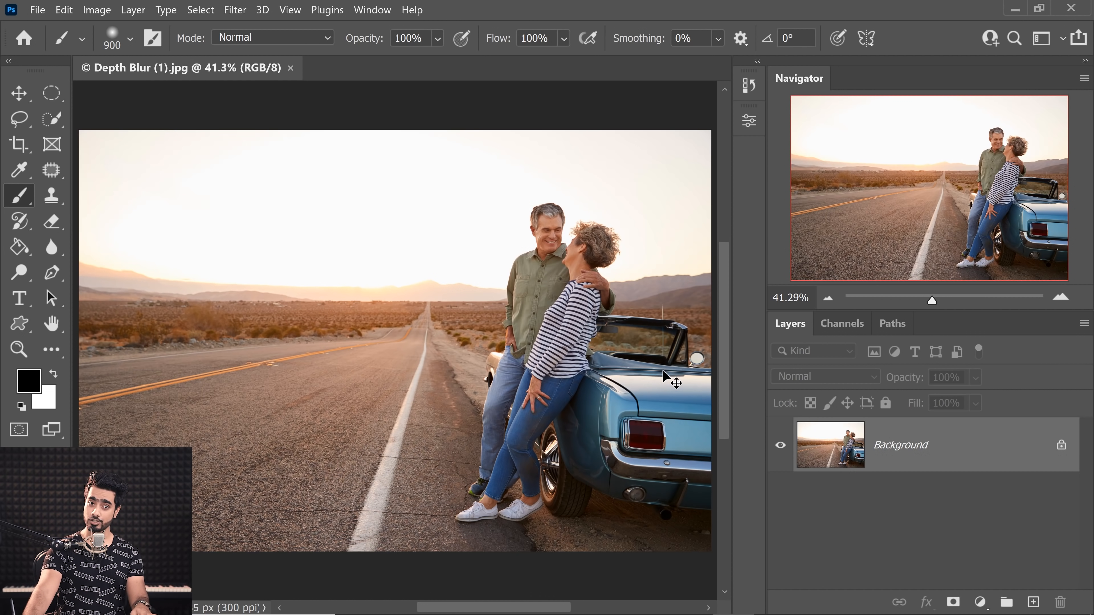
- Duplicate the road photo's background layer with Ctrl+J and enter the Neural Filters workspace
{"action": "key", "text": "ctrl+j"}
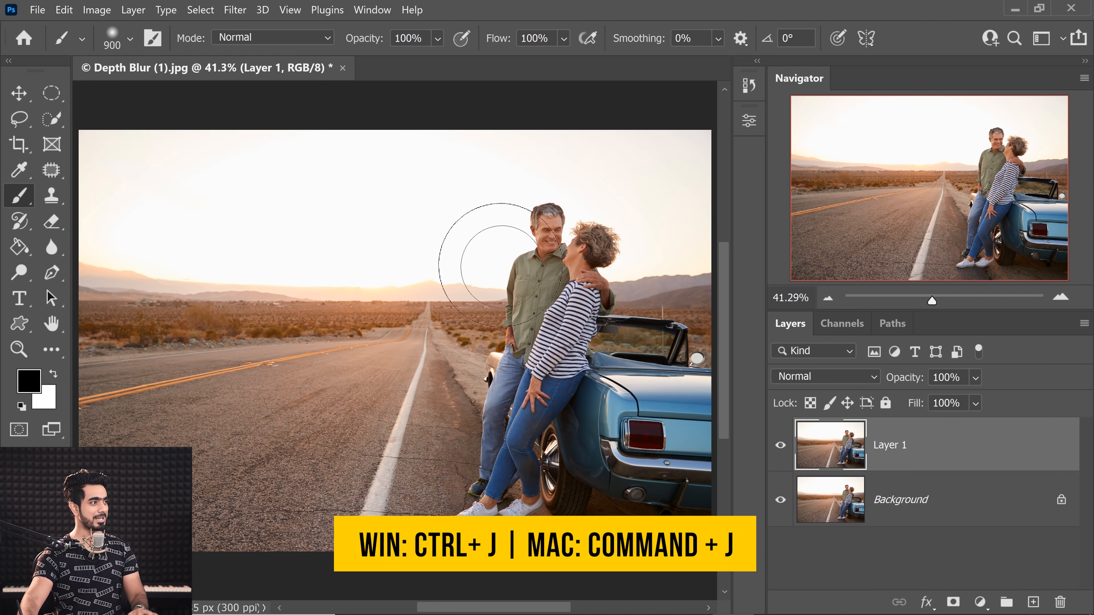
{"action": "left_click", "coordinate": [234, 10]}
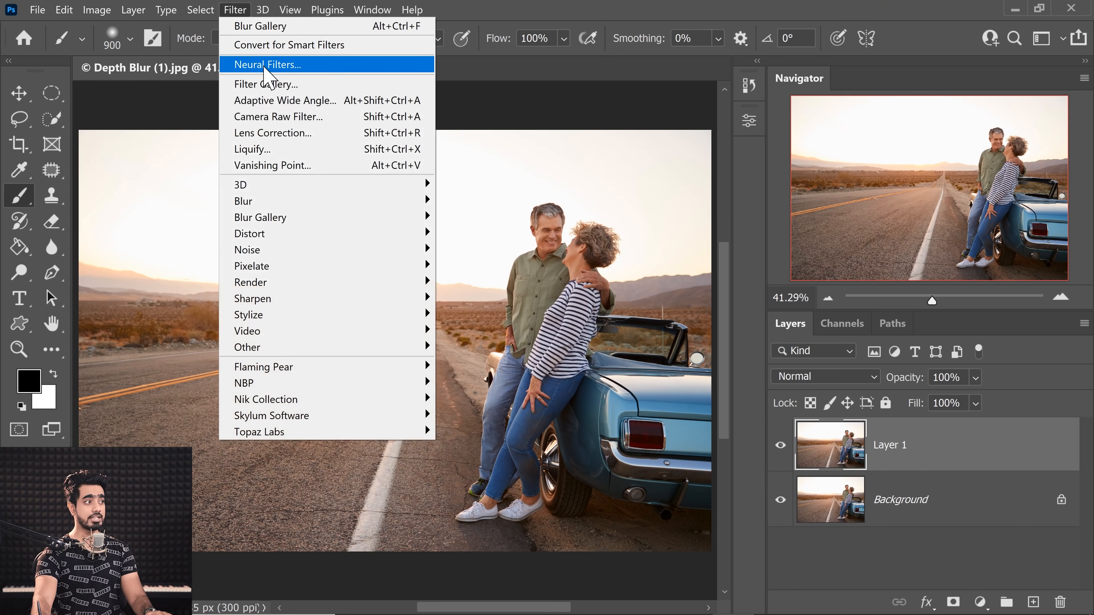
{"action": "left_click", "coordinate": [266, 64]}
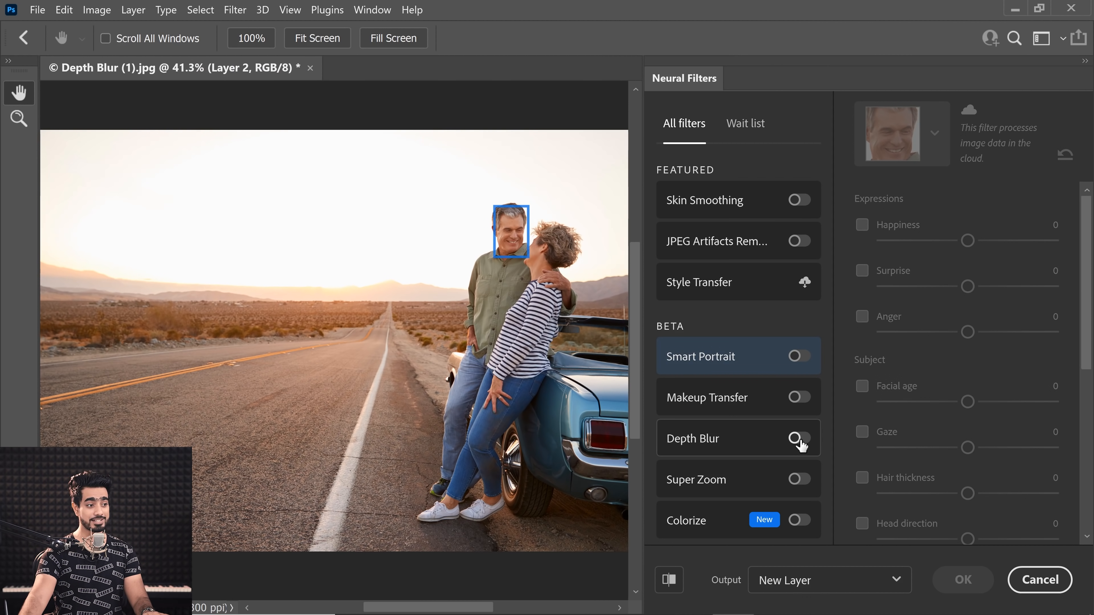
- Enable Depth Blur, narrow focal range to 18 and set the focal point on the woman
{"action": "left_click", "coordinate": [798, 438]}
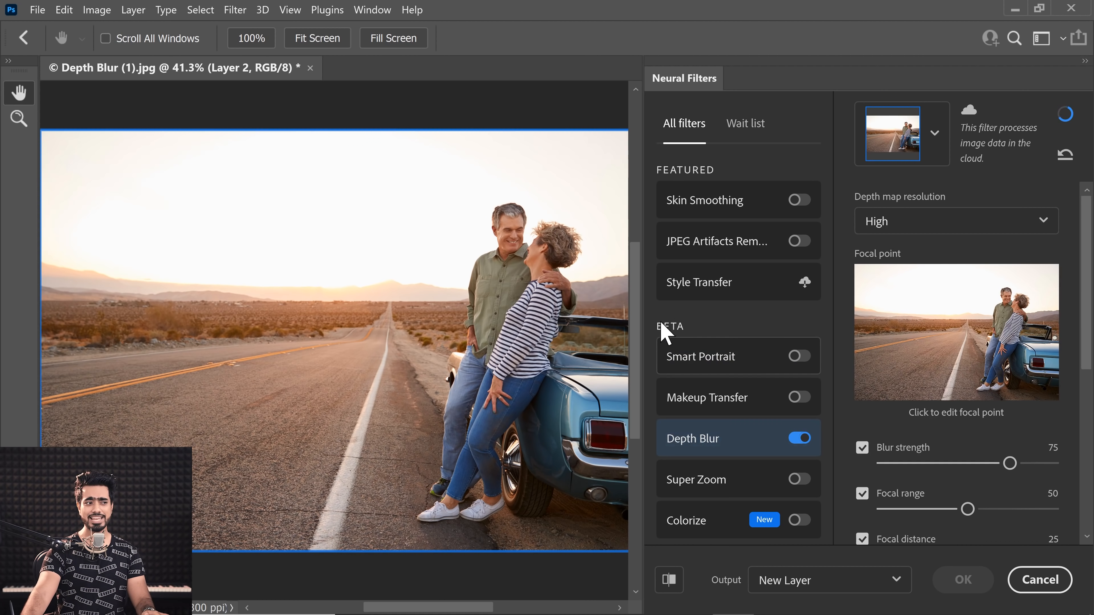
{"action": "scroll", "scroll_direction": "down", "scroll_amount": 3}
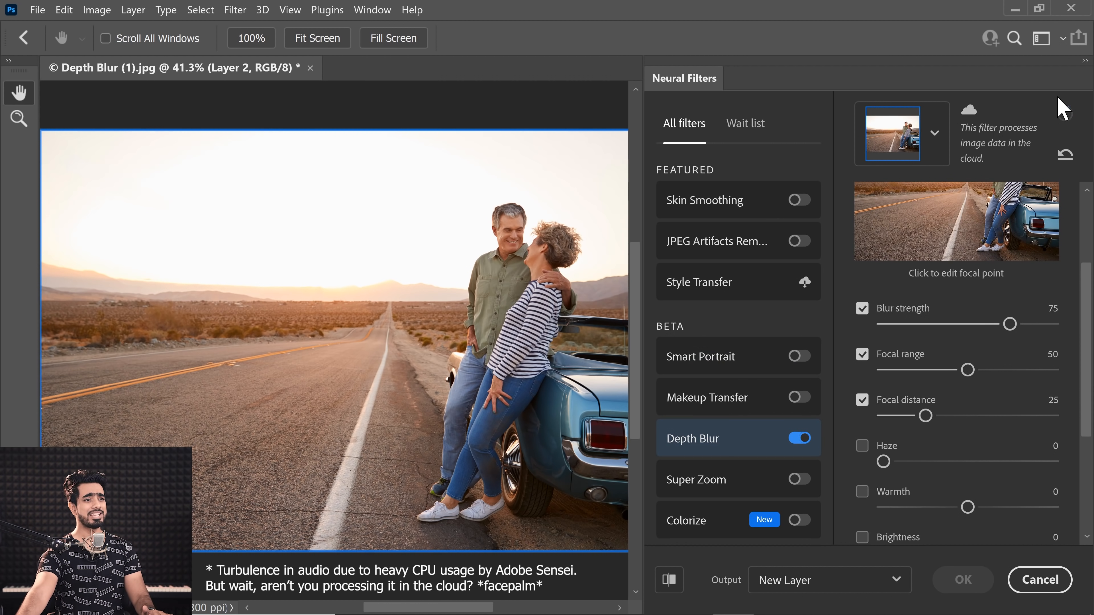
{"action": "mouse_move", "coordinate": [513, 383]}
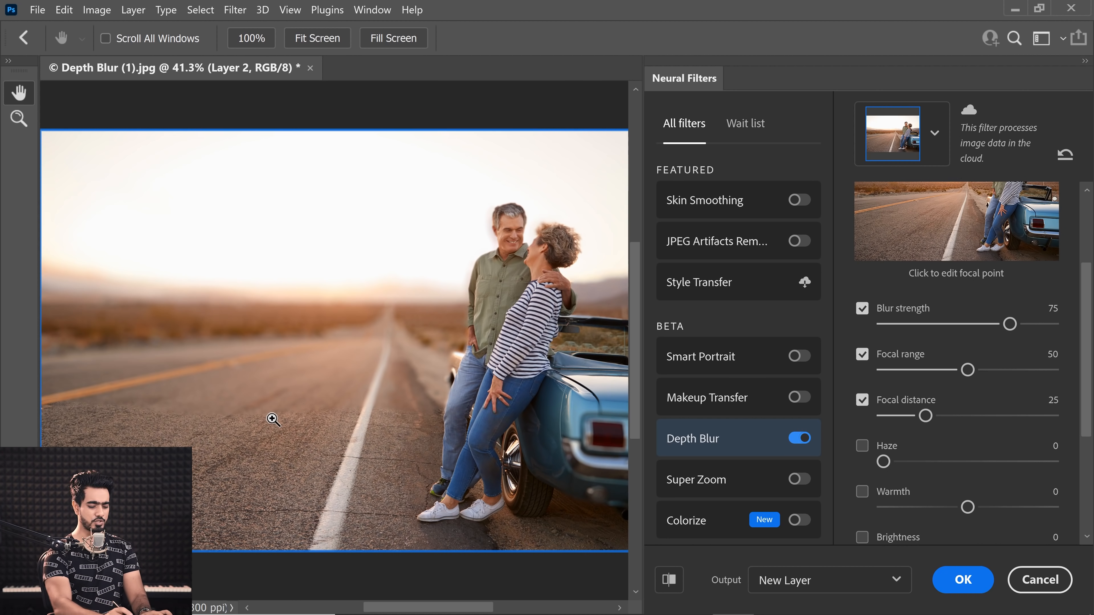
{"action": "left_click", "coordinate": [274, 419]}
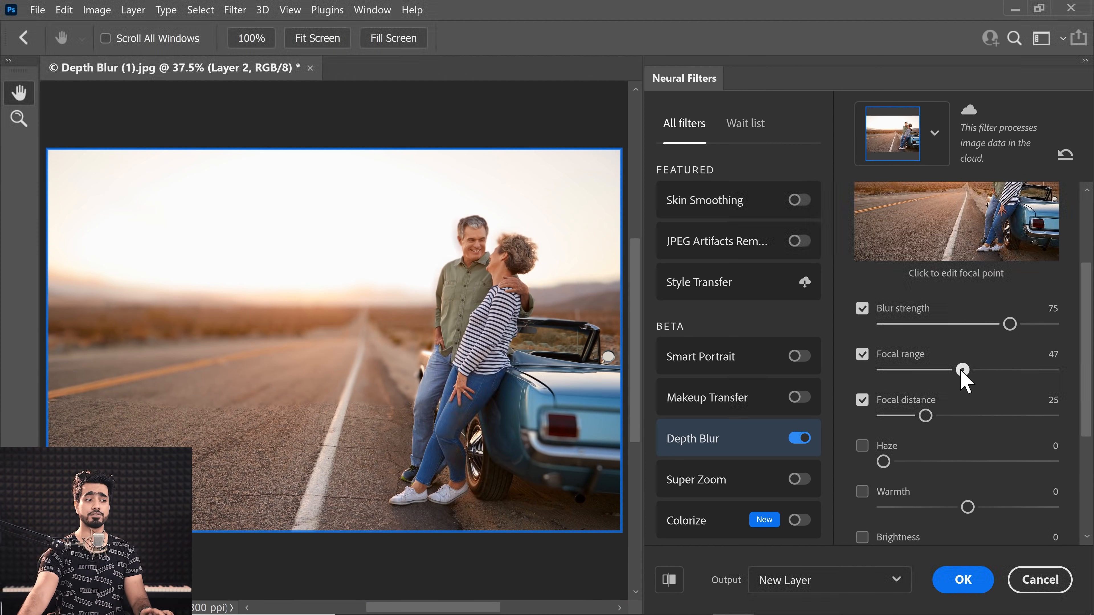
{"action": "left_click_drag", "start_coordinate": [961, 369], "coordinate": [911, 370]}
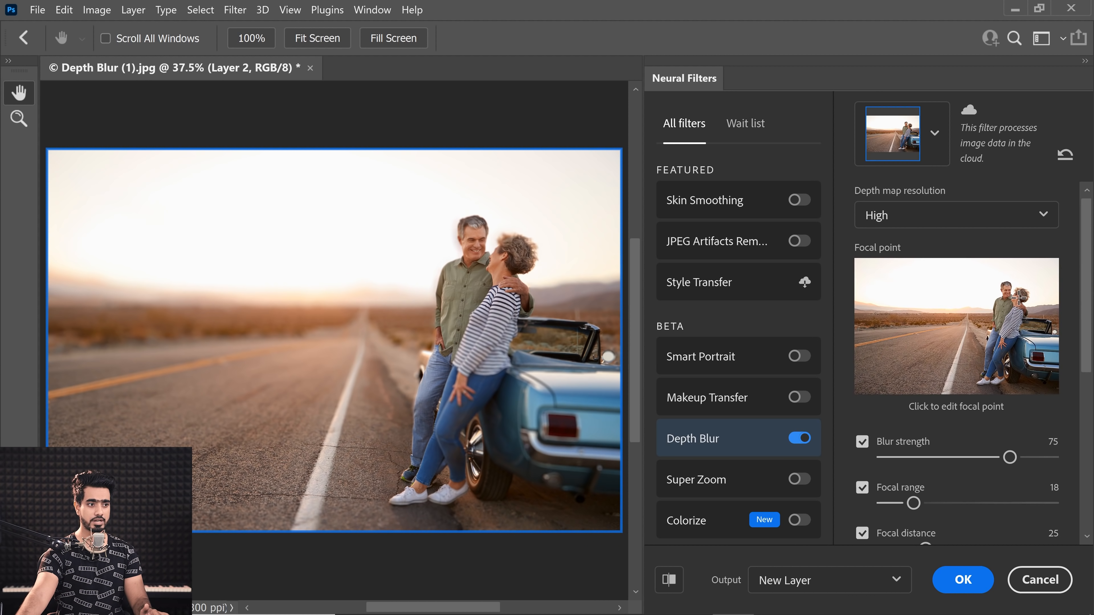
{"action": "left_click", "coordinate": [1016, 298]}
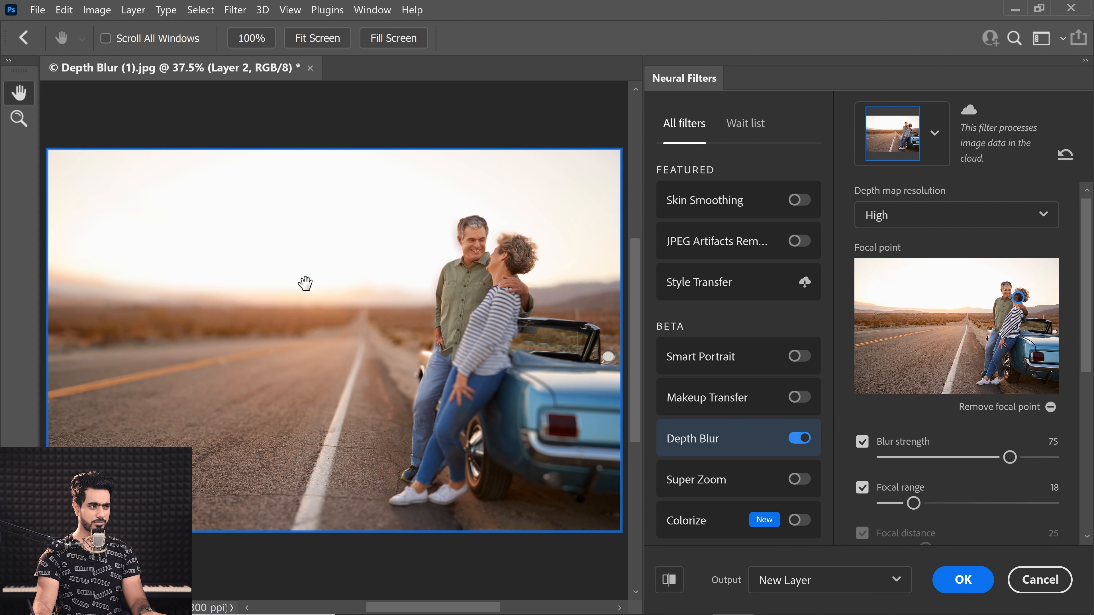
{"action": "left_click", "coordinate": [510, 303]}
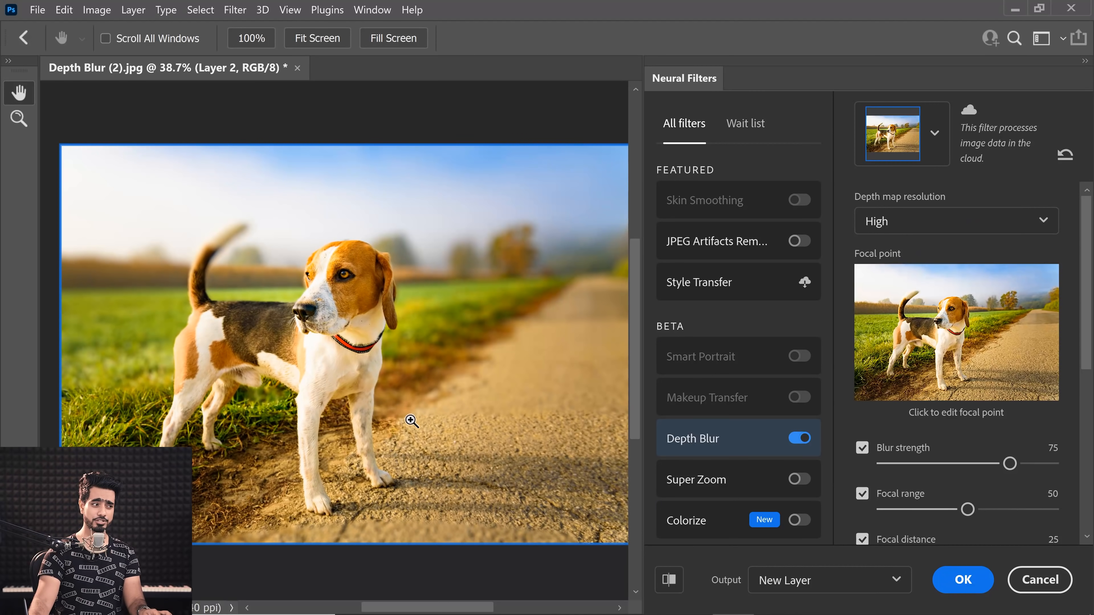
- Fit the beagle photo, zoom into the blurred tail area, then cancel out of Neural Filters
{"action": "left_click", "coordinate": [411, 421]}
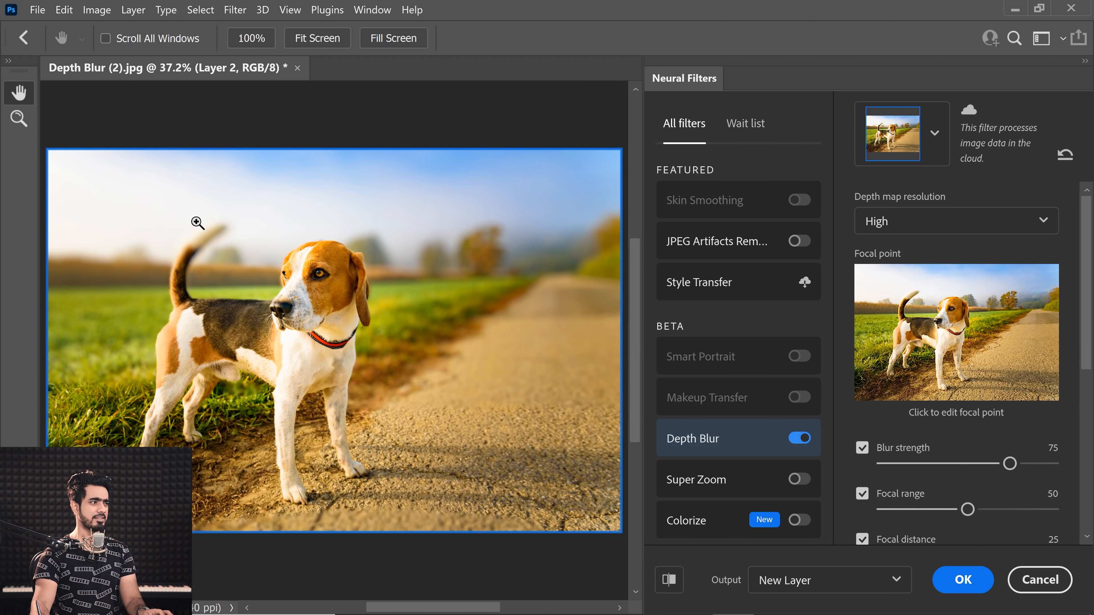
{"action": "left_click", "coordinate": [198, 223]}
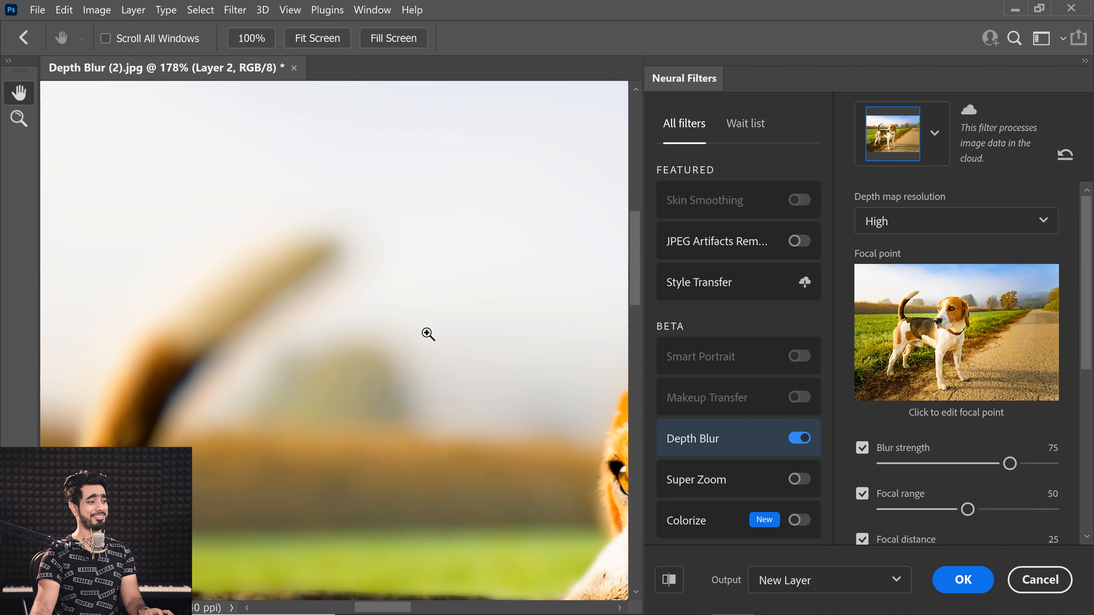
{"action": "left_click", "coordinate": [962, 580]}
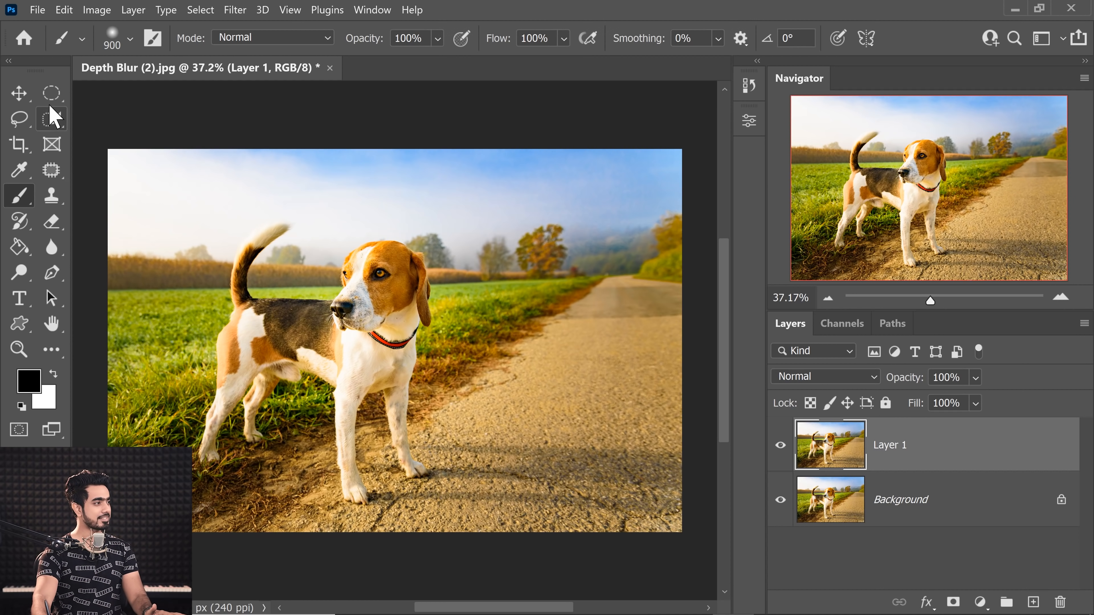
- Select the beagle with Select Subject and hide its copied layer
{"action": "left_click", "coordinate": [50, 119]}
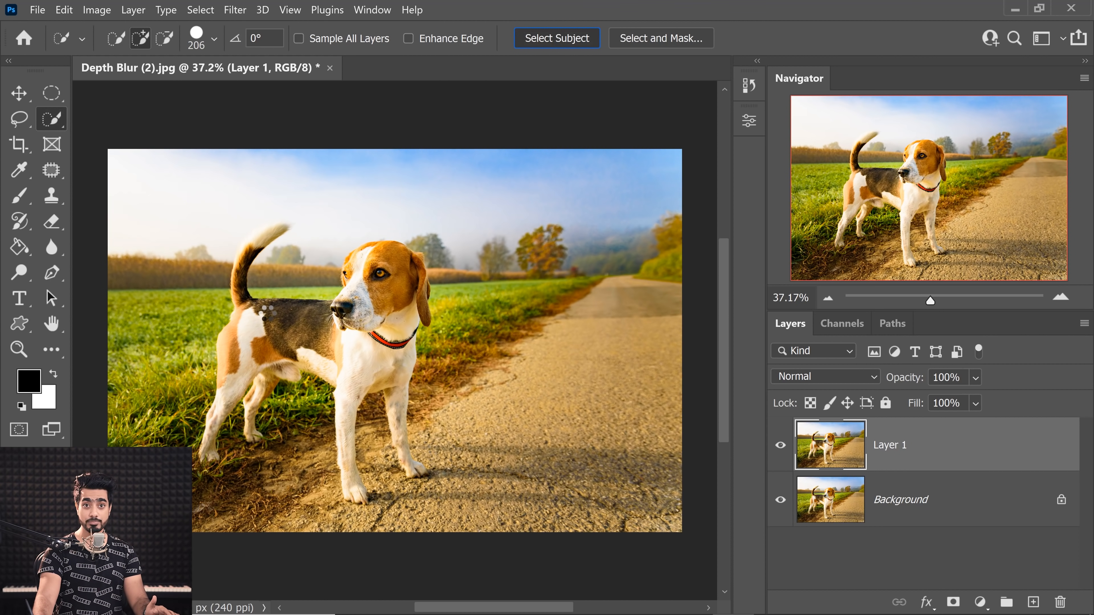
{"action": "left_click", "coordinate": [556, 38]}
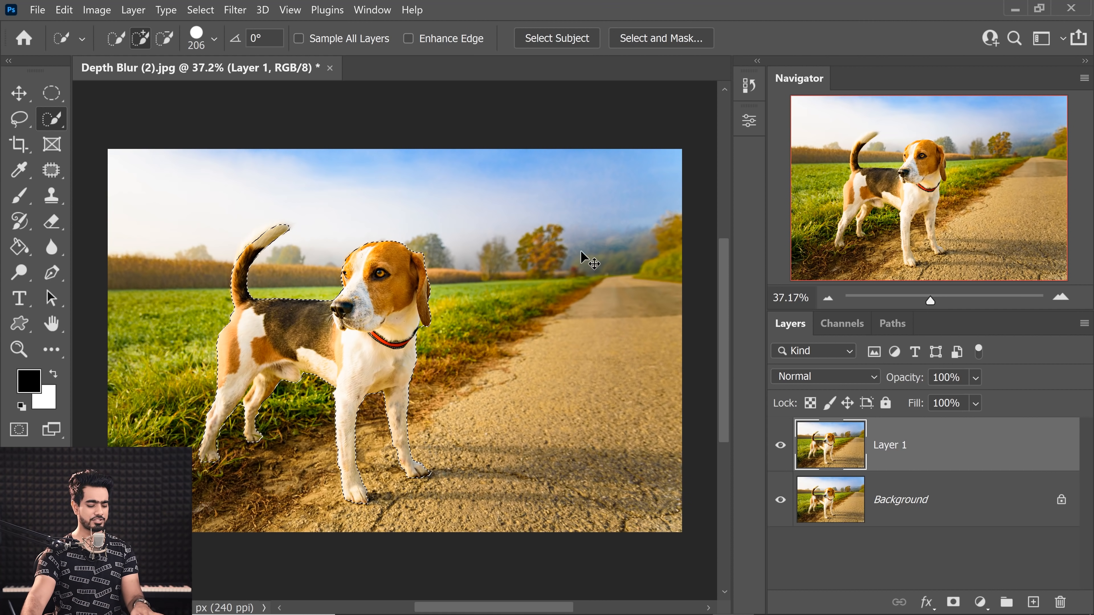
{"action": "mouse_move", "coordinate": [627, 363]}
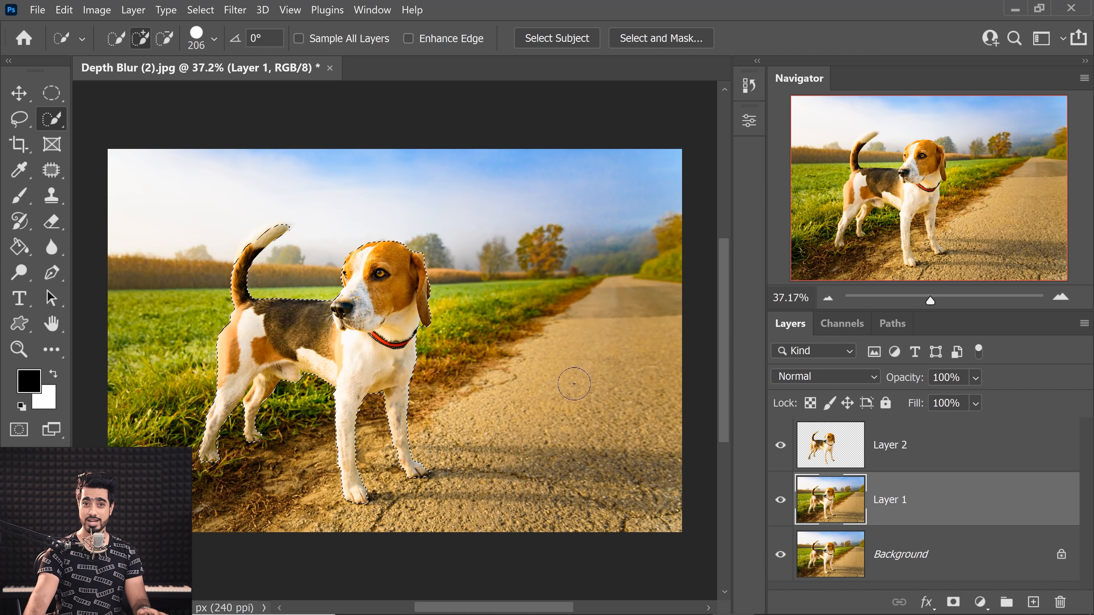
{"action": "left_click", "coordinate": [779, 445]}
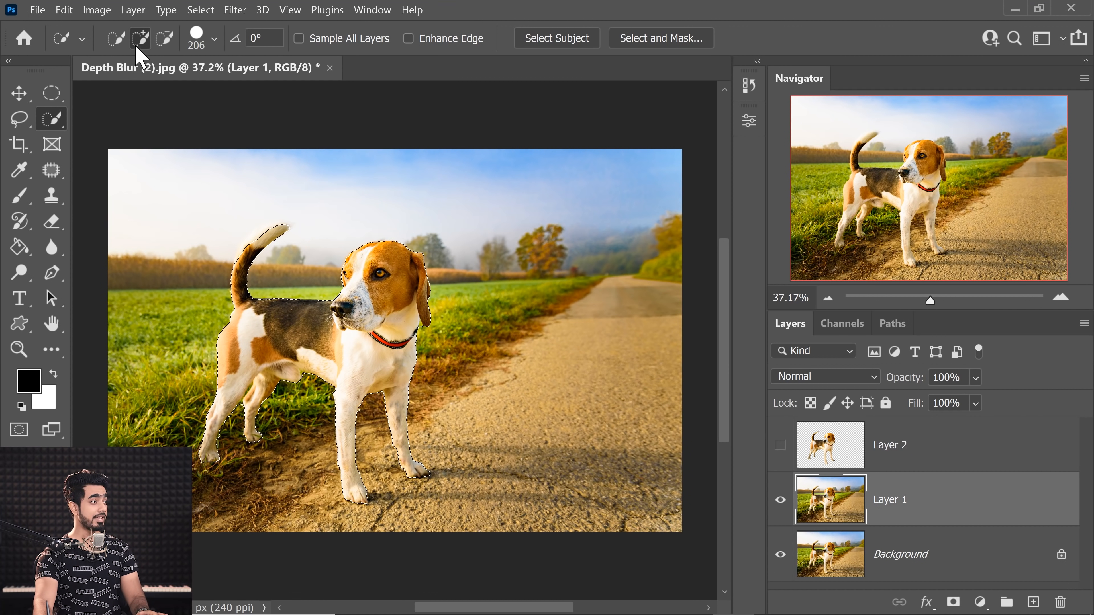
- Expand the beagle selection by 30 pixels and bring up the Fill dialog for it
{"action": "left_click", "coordinate": [199, 9]}
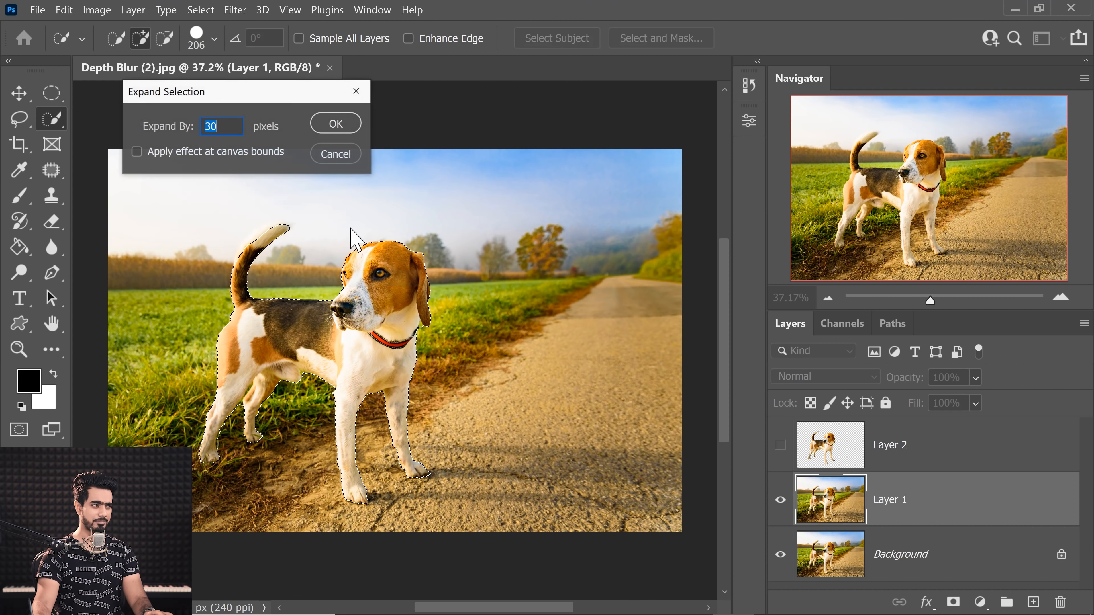
{"action": "left_click", "coordinate": [335, 124]}
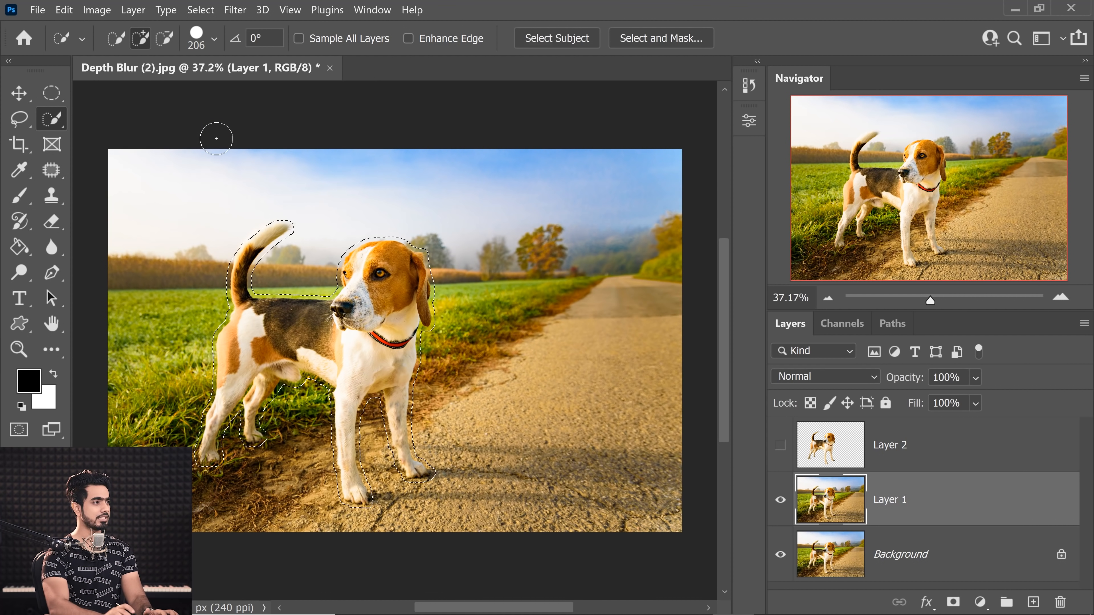
{"action": "mouse_move", "coordinate": [63, 10]}
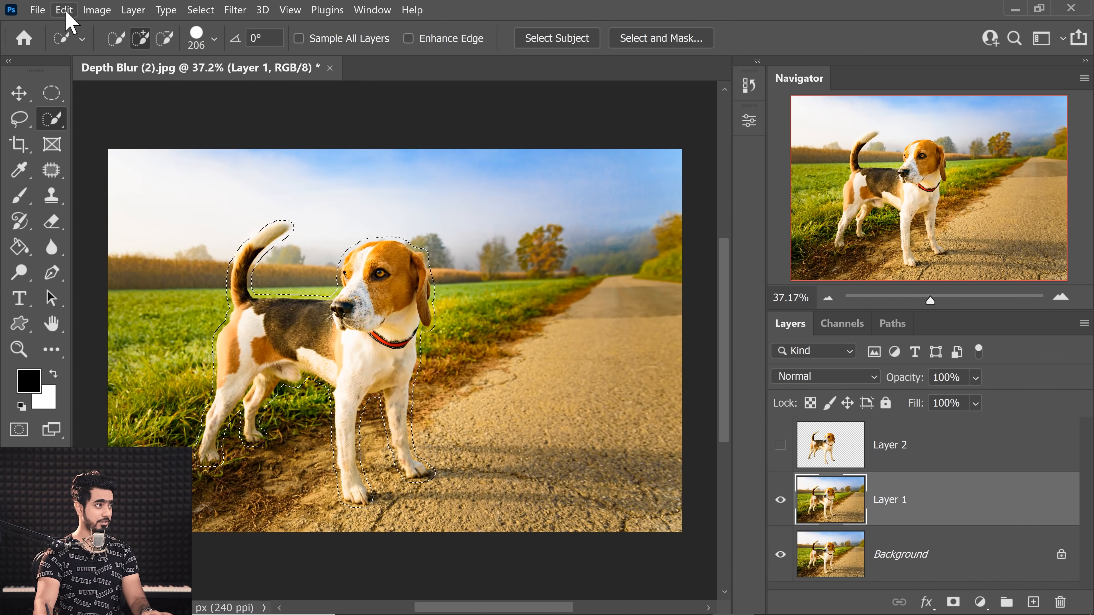
{"action": "left_click", "coordinate": [63, 10]}
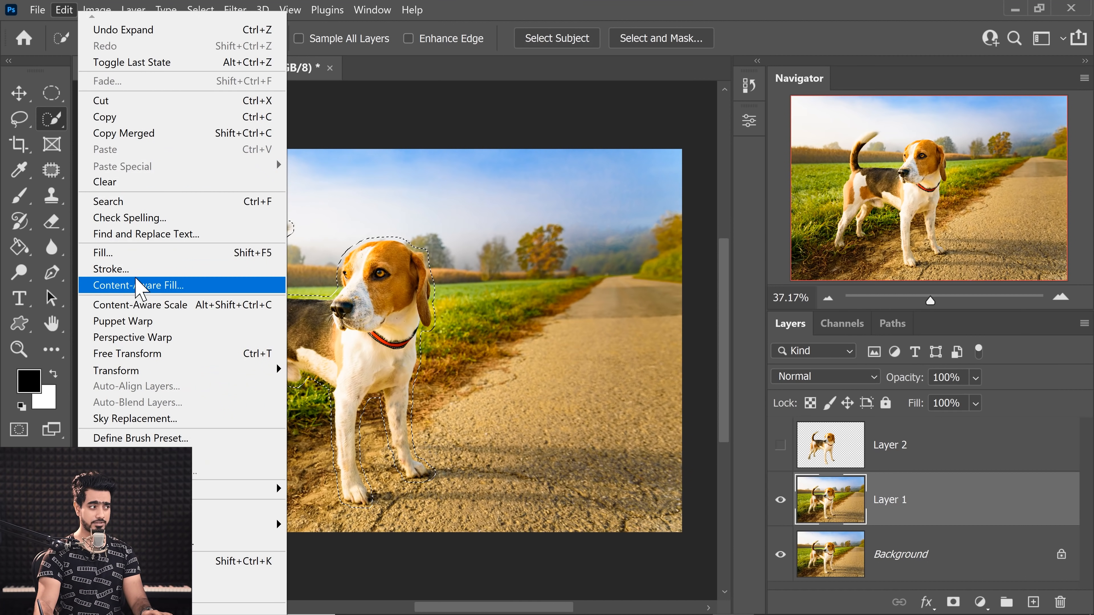
{"action": "left_click", "coordinate": [143, 286]}
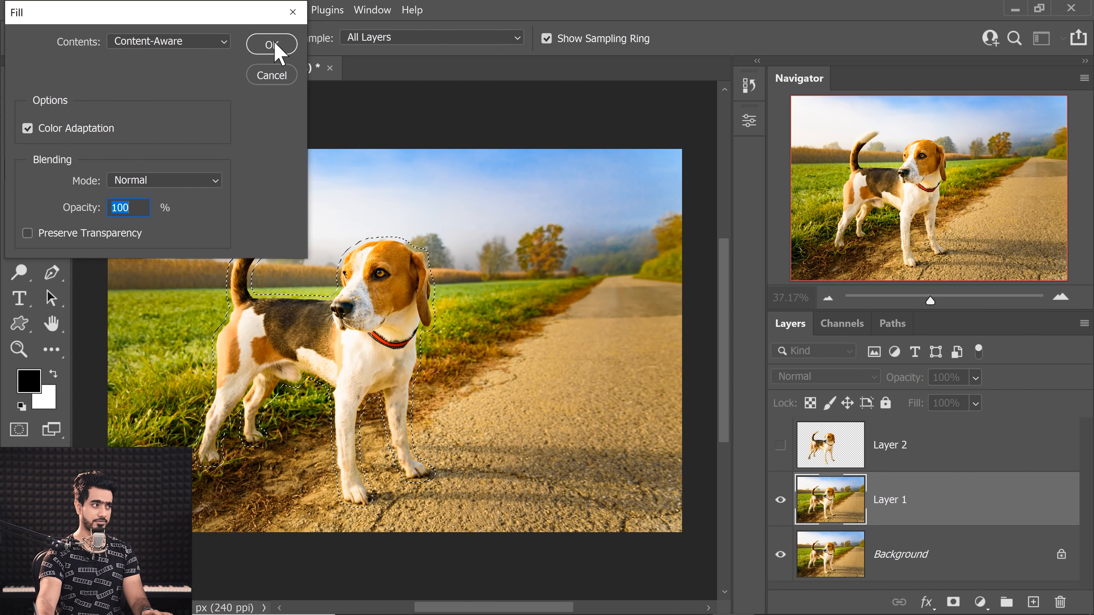
- Content-Aware fill the beagle area on the duplicate layer and start blurring that layer
{"action": "left_click", "coordinate": [270, 44]}
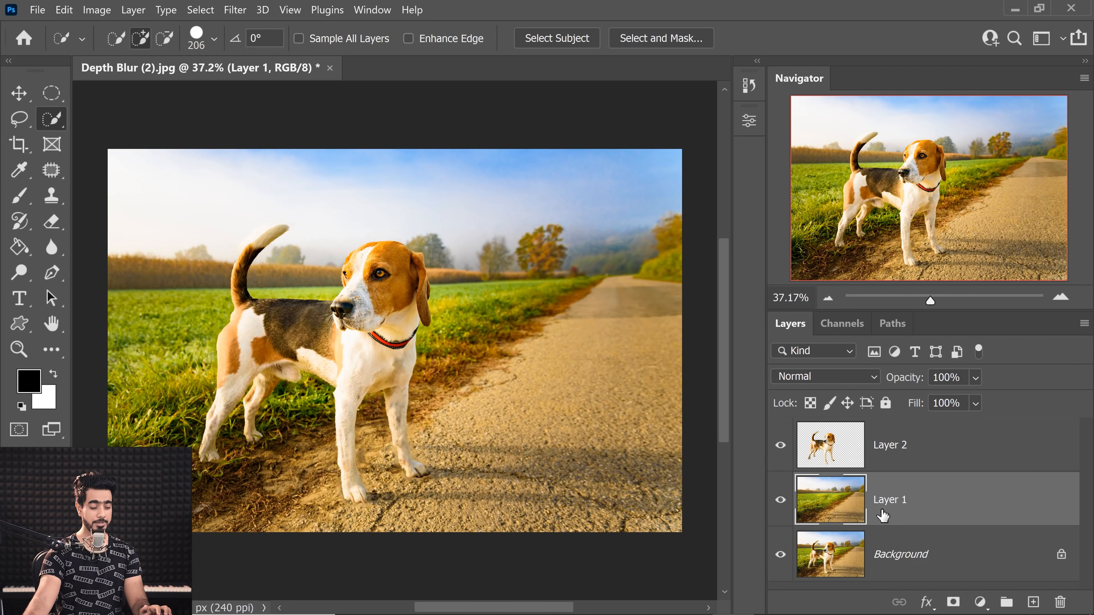
{"action": "left_click", "coordinate": [235, 10]}
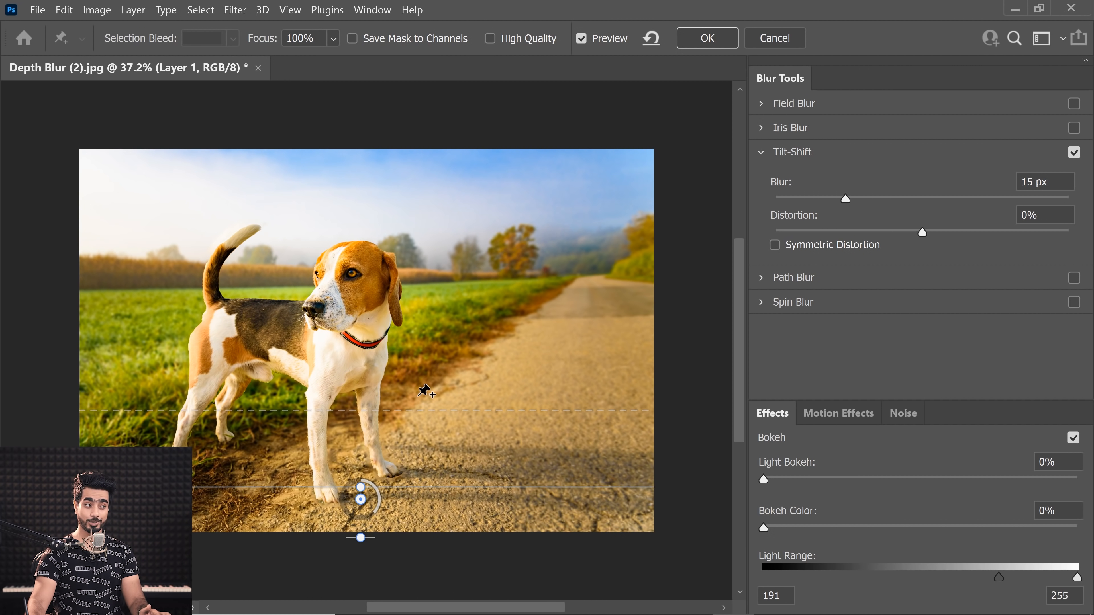
- Raise the Tilt-Shift focus line to the horizon, set blur to 49 px and commit it
{"action": "left_click_drag", "start_coordinate": [448, 401], "coordinate": [449, 281]}
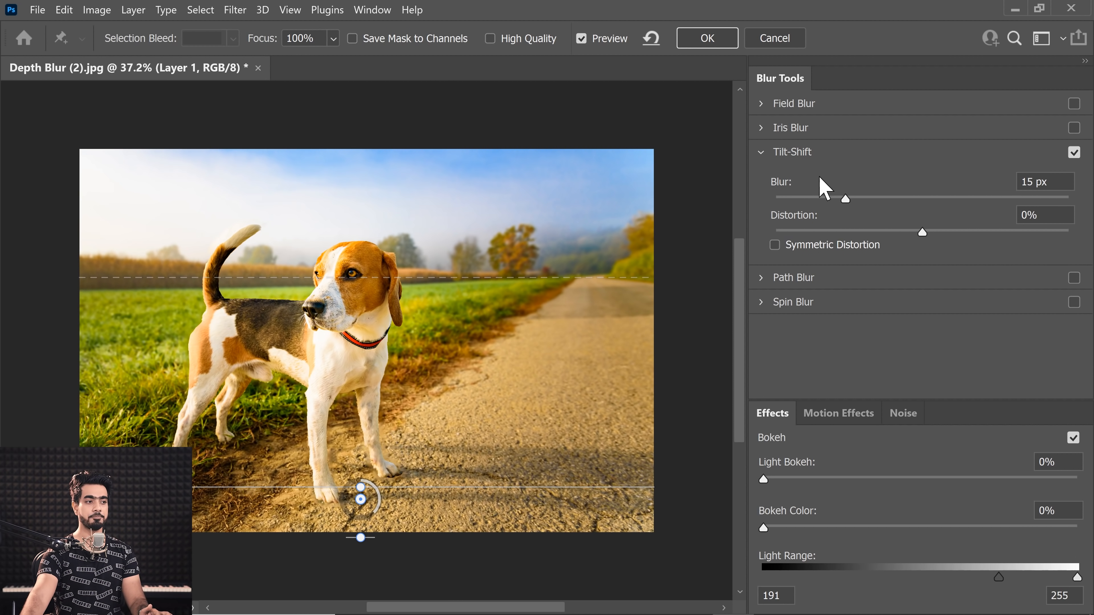
{"action": "left_click_drag", "start_coordinate": [844, 198], "coordinate": [867, 198]}
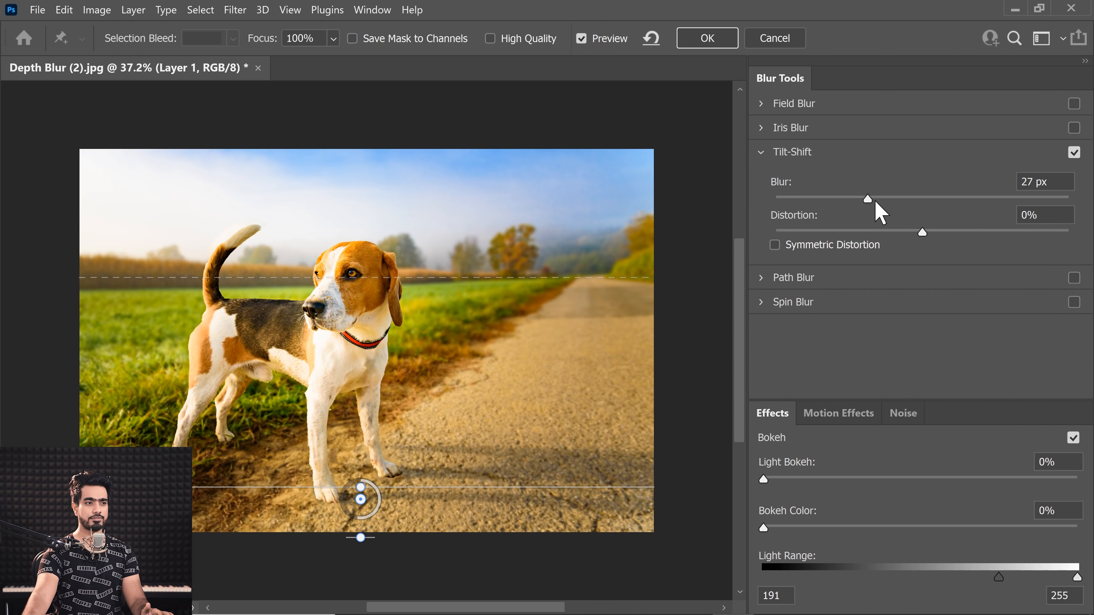
{"action": "left_click_drag", "start_coordinate": [867, 198], "coordinate": [900, 199]}
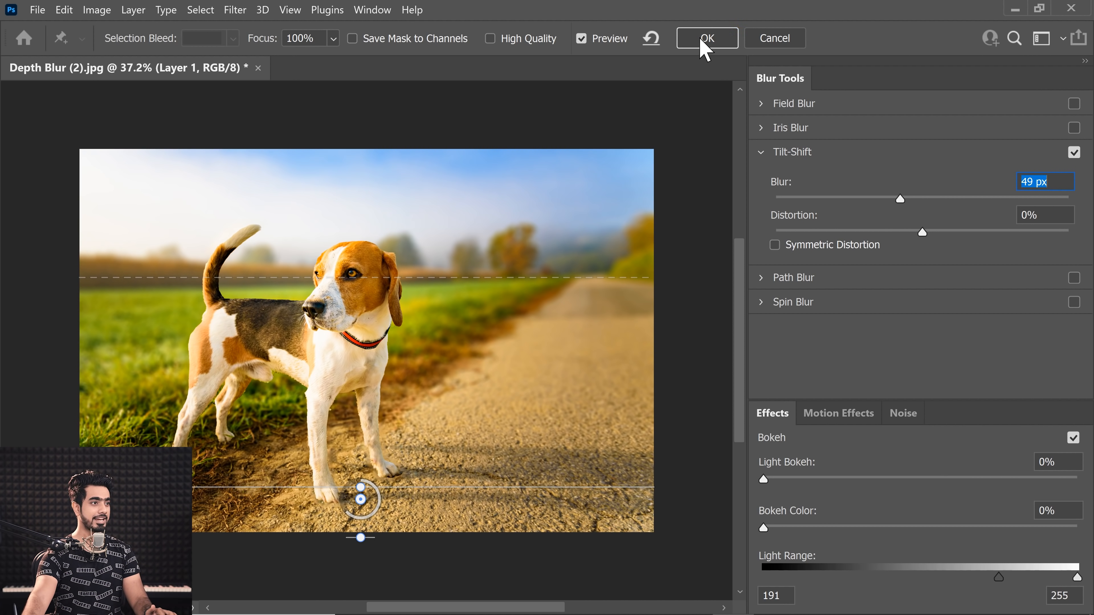
{"action": "left_click", "coordinate": [706, 37]}
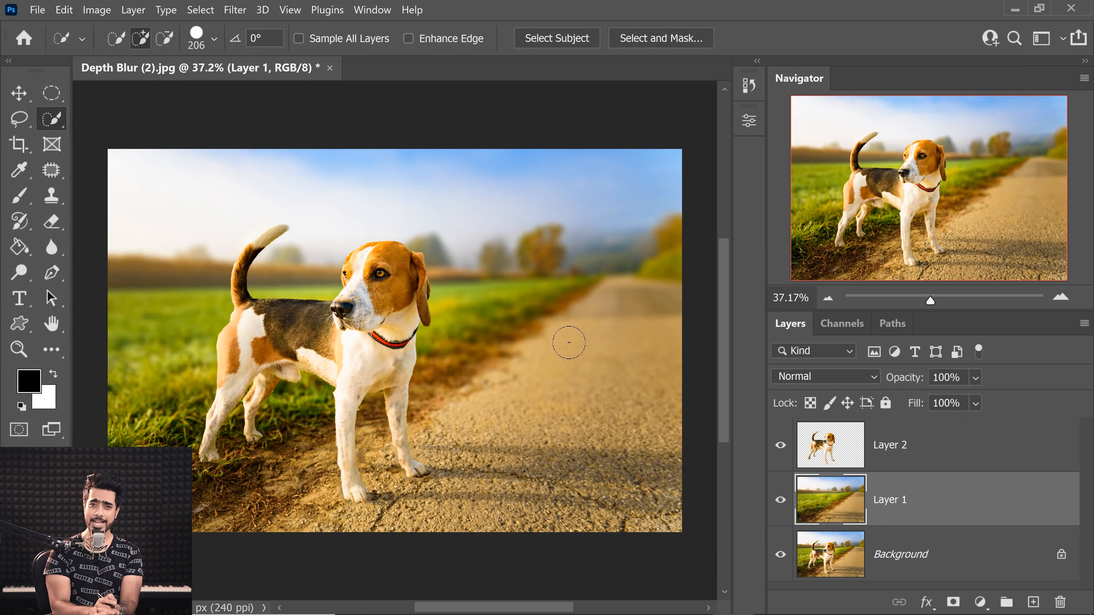
{"action": "mouse_move", "coordinate": [569, 327]}
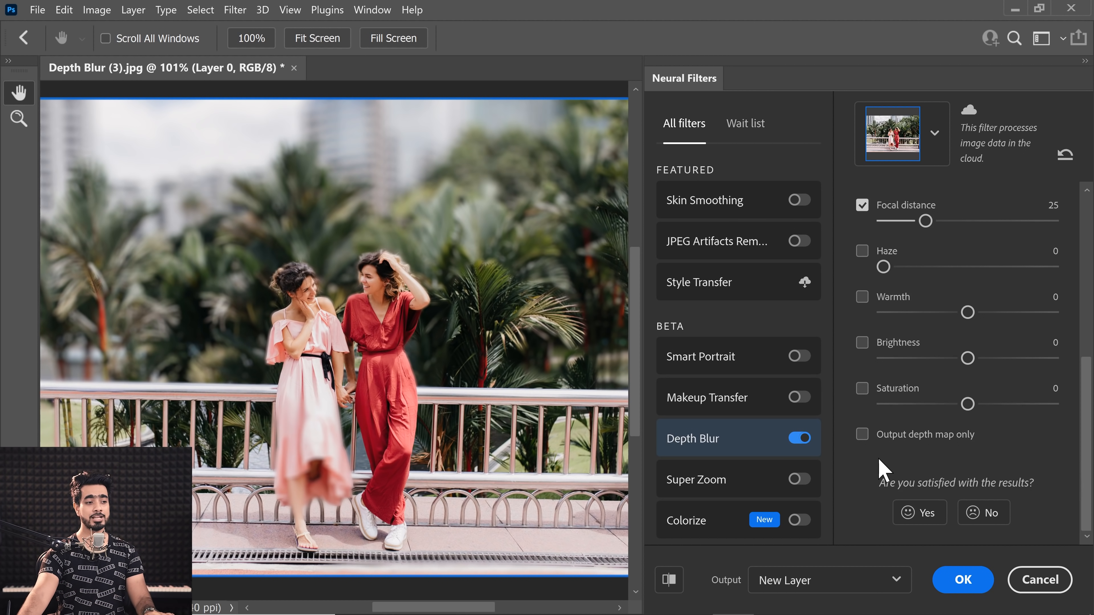
{"action": "mouse_move", "coordinate": [881, 445]}
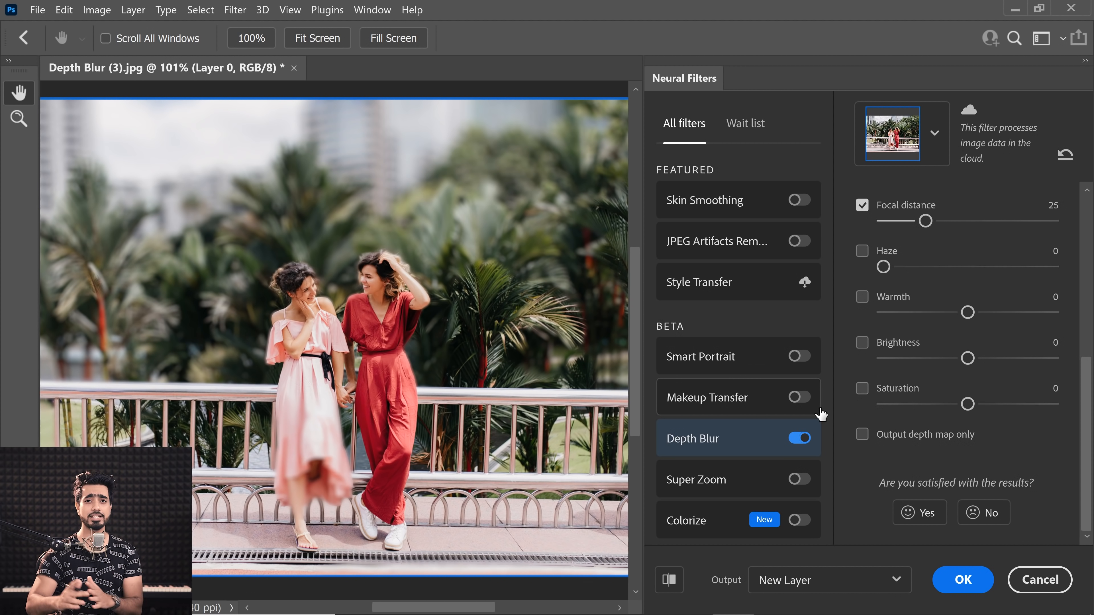
- Tick Output depth map only to show the two women's grayscale depth map
{"action": "left_click", "coordinate": [862, 435]}
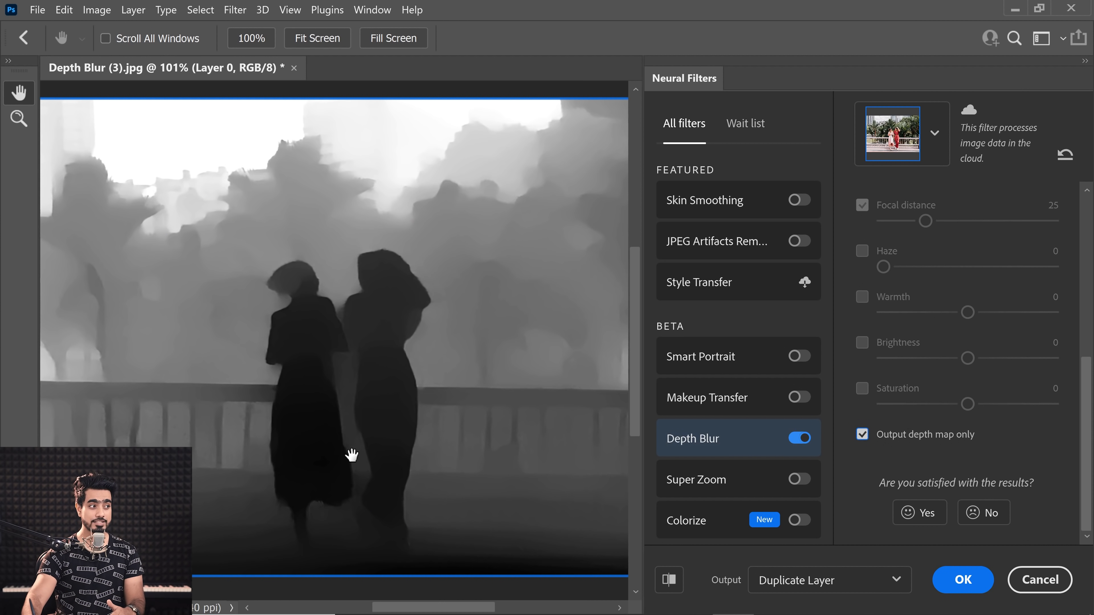
{"action": "mouse_move", "coordinate": [470, 270]}
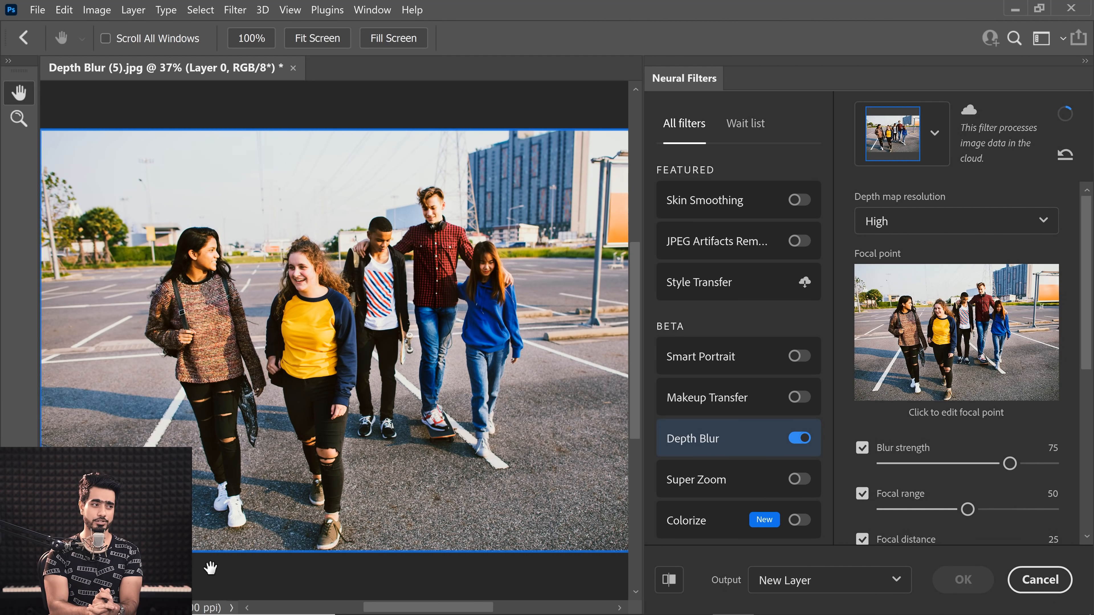
{"action": "mouse_move", "coordinate": [394, 239]}
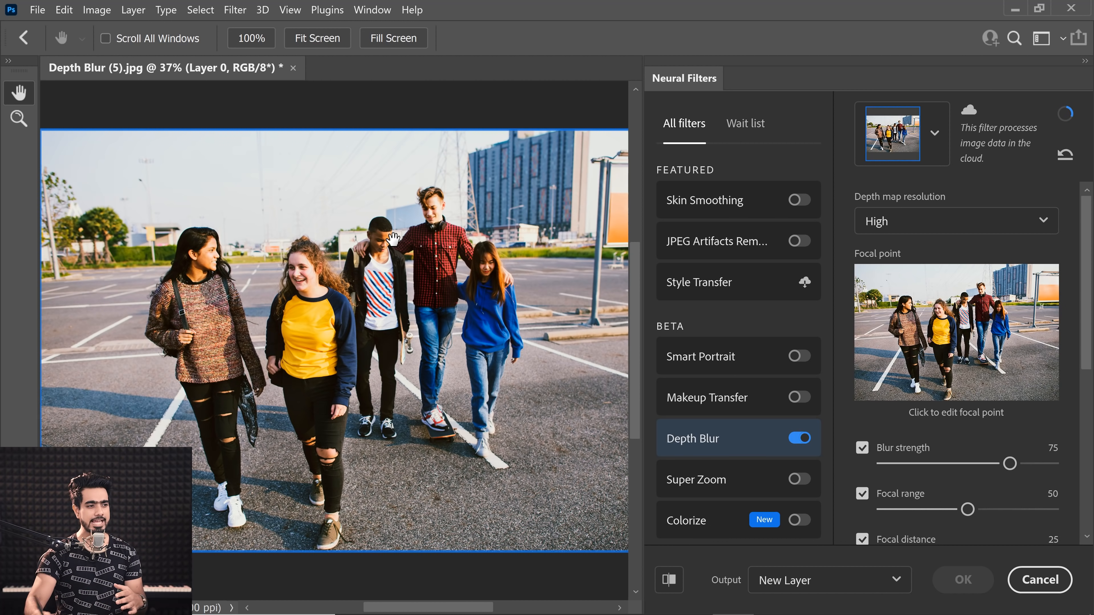
{"action": "mouse_move", "coordinate": [426, 204]}
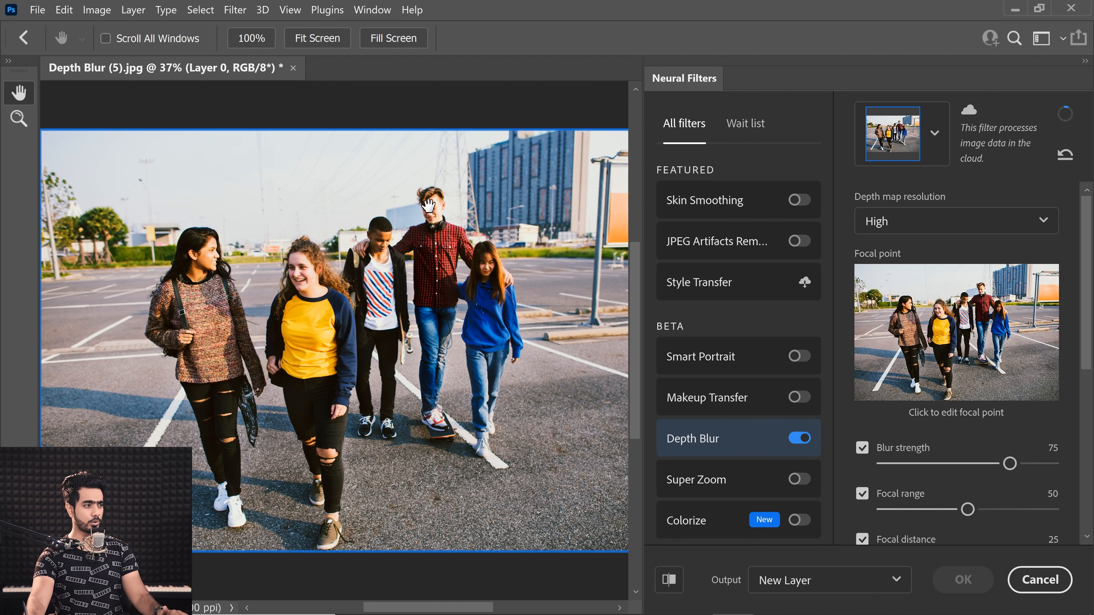
{"action": "mouse_move", "coordinate": [274, 314]}
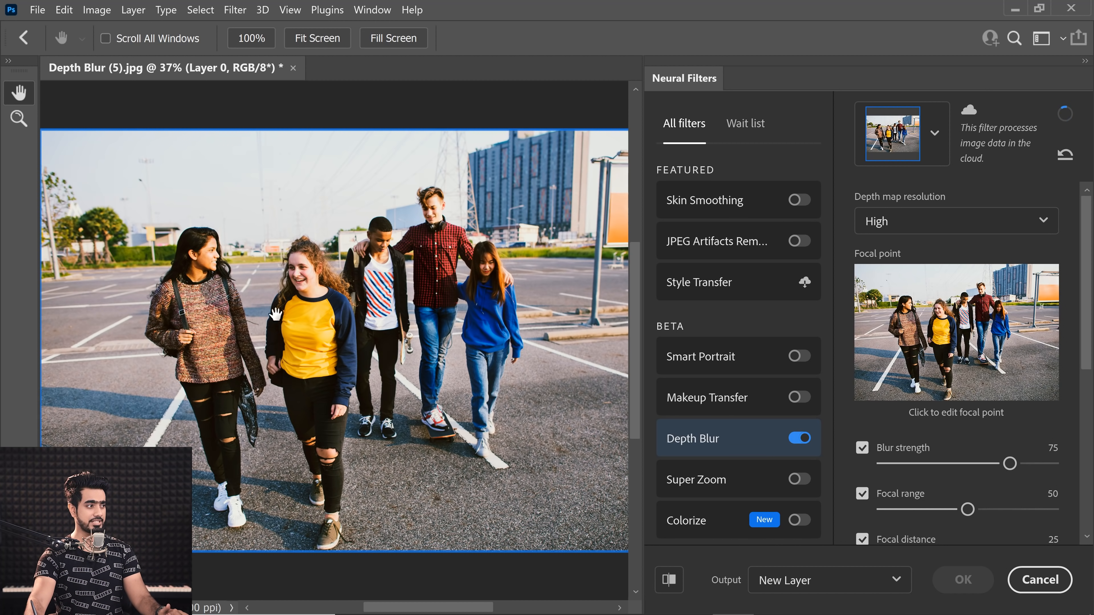
{"action": "mouse_move", "coordinate": [140, 284]}
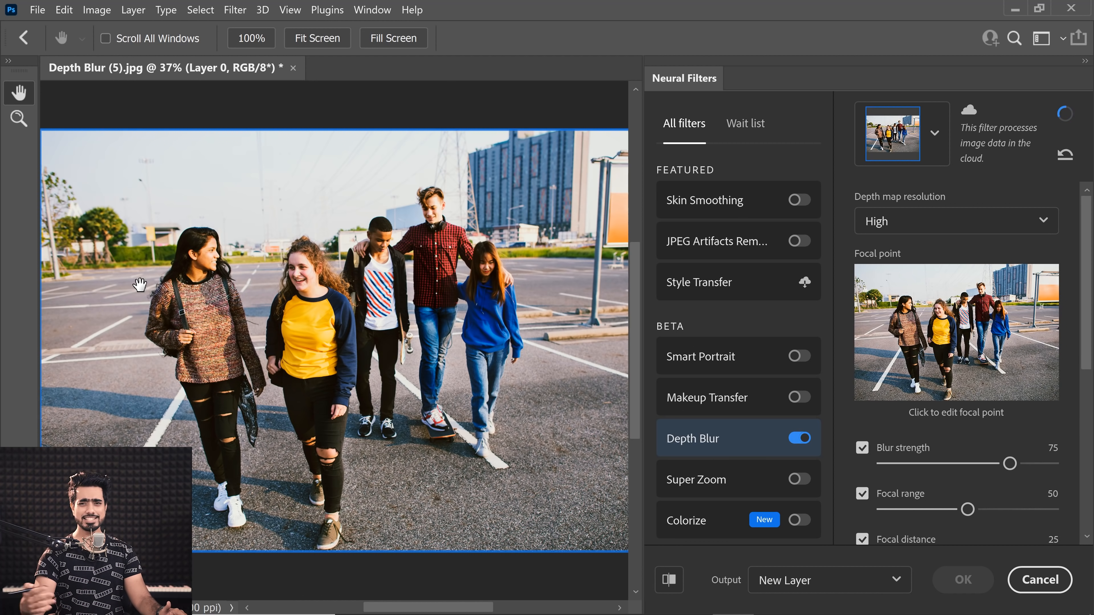
{"action": "mouse_move", "coordinate": [342, 488]}
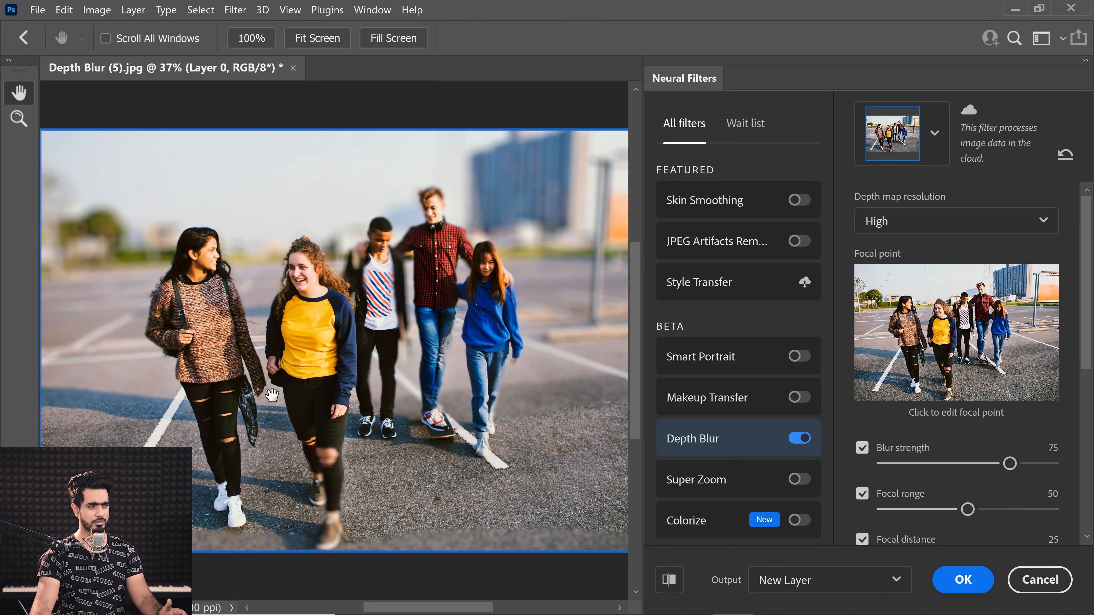
{"action": "mouse_move", "coordinate": [385, 221]}
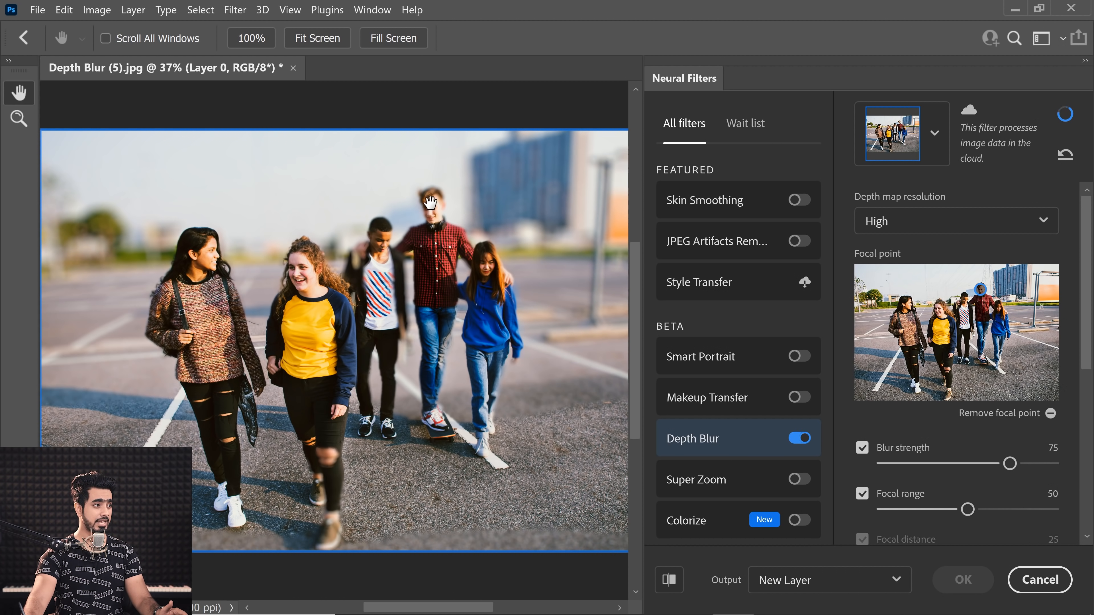
{"action": "mouse_move", "coordinate": [244, 333]}
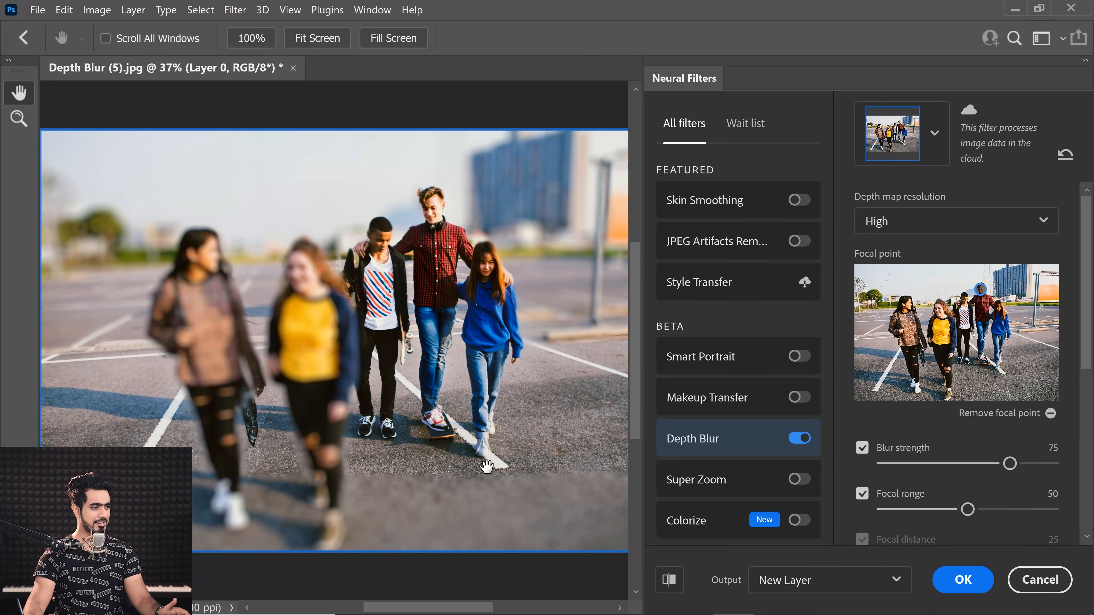
{"action": "mouse_move", "coordinate": [556, 415]}
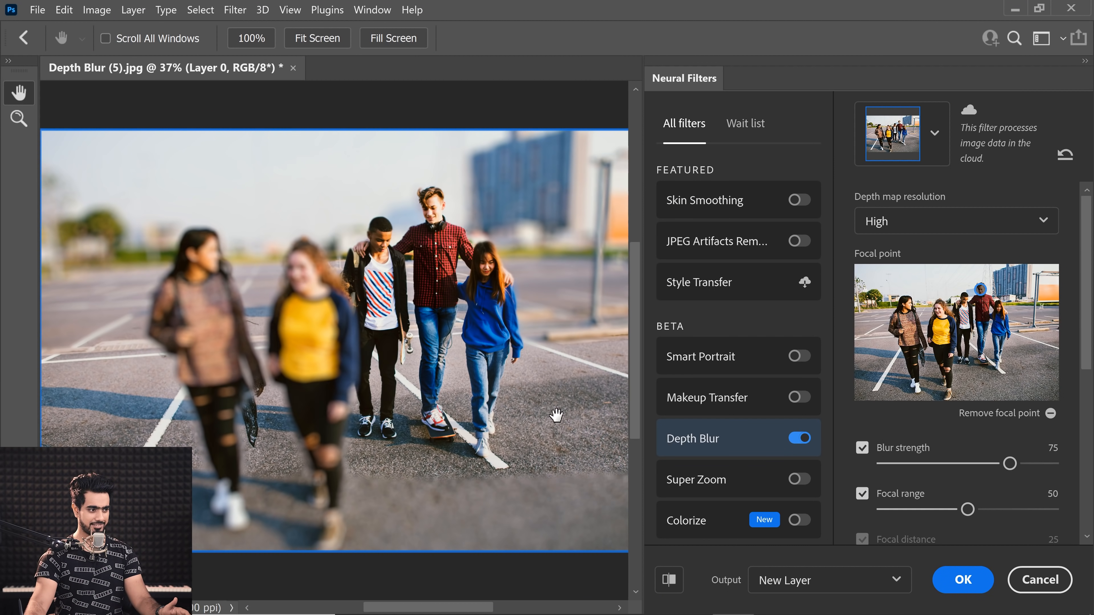
- Lower a Depth Blur slider for the group photo focused on the plaid-shirt boy
{"action": "left_click_drag", "start_coordinate": [967, 509], "coordinate": [911, 510]}
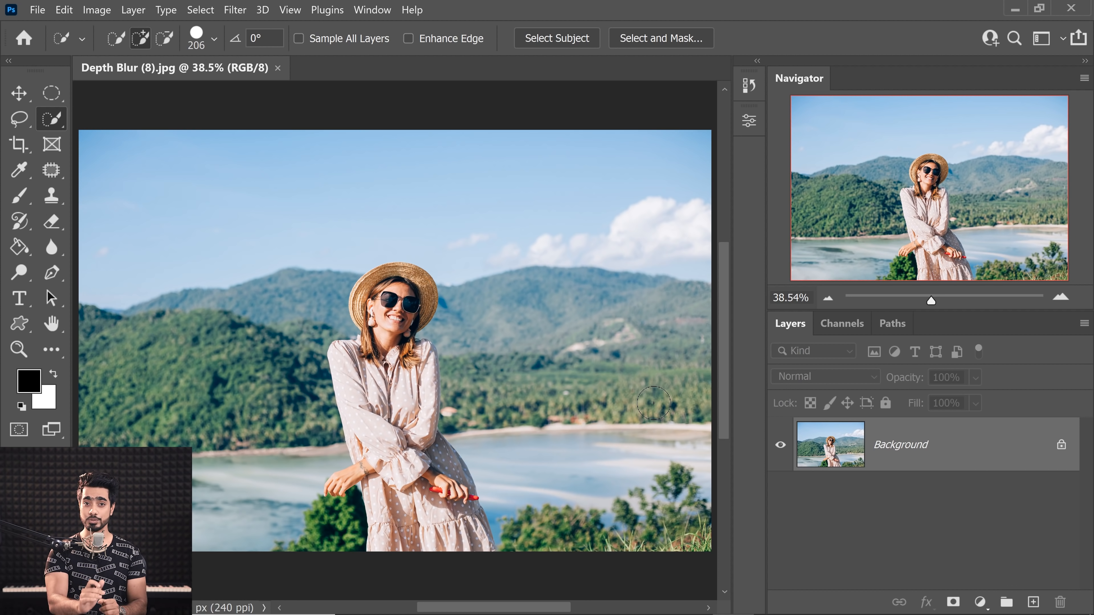
{"action": "mouse_move", "coordinate": [220, 84]}
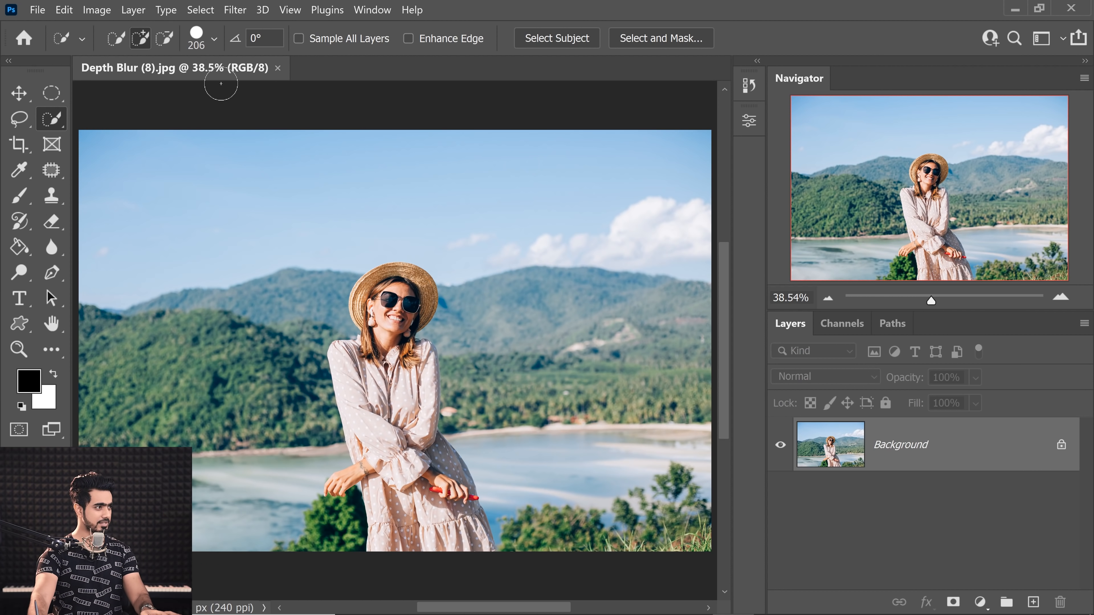
- Enable Depth Blur on the woman-in-hat photo via Neural Filters, leaving Haze at 0
{"action": "left_click", "coordinate": [234, 9]}
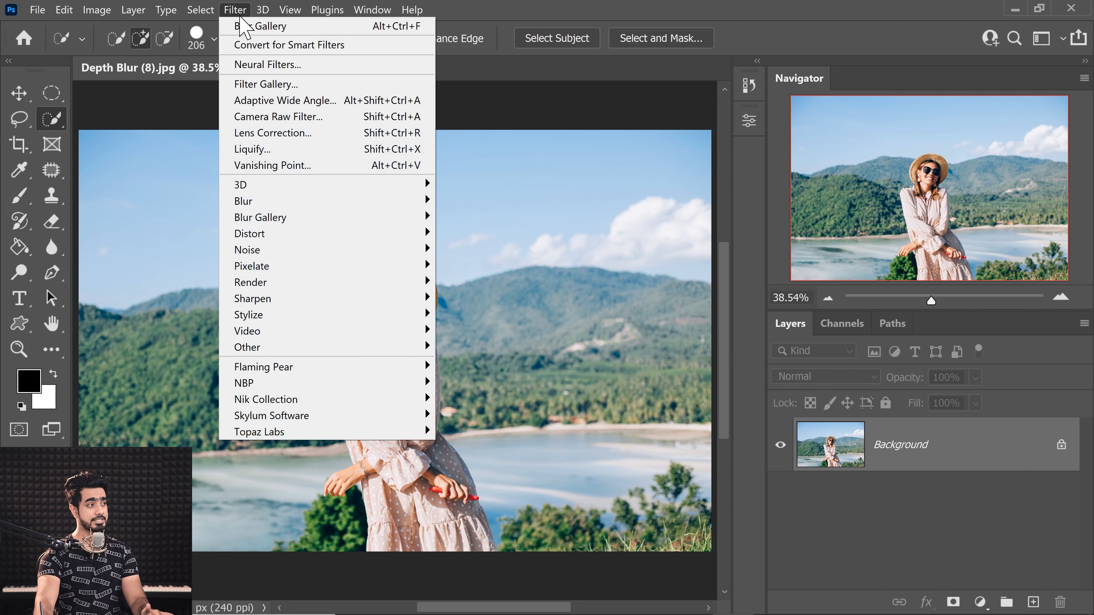
{"action": "left_click", "coordinate": [268, 64]}
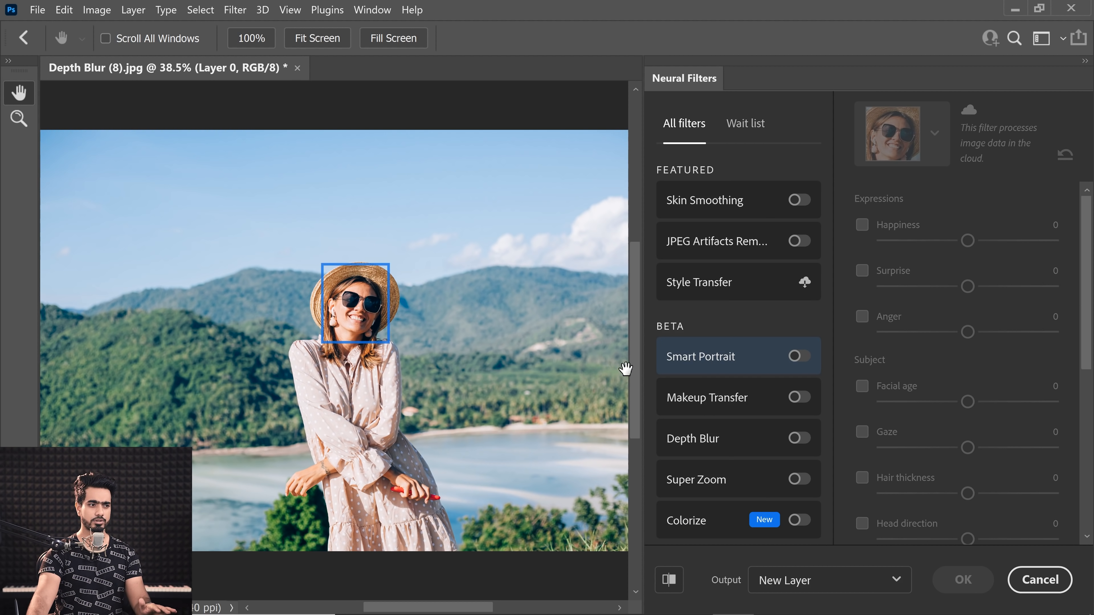
{"action": "left_click", "coordinate": [798, 438]}
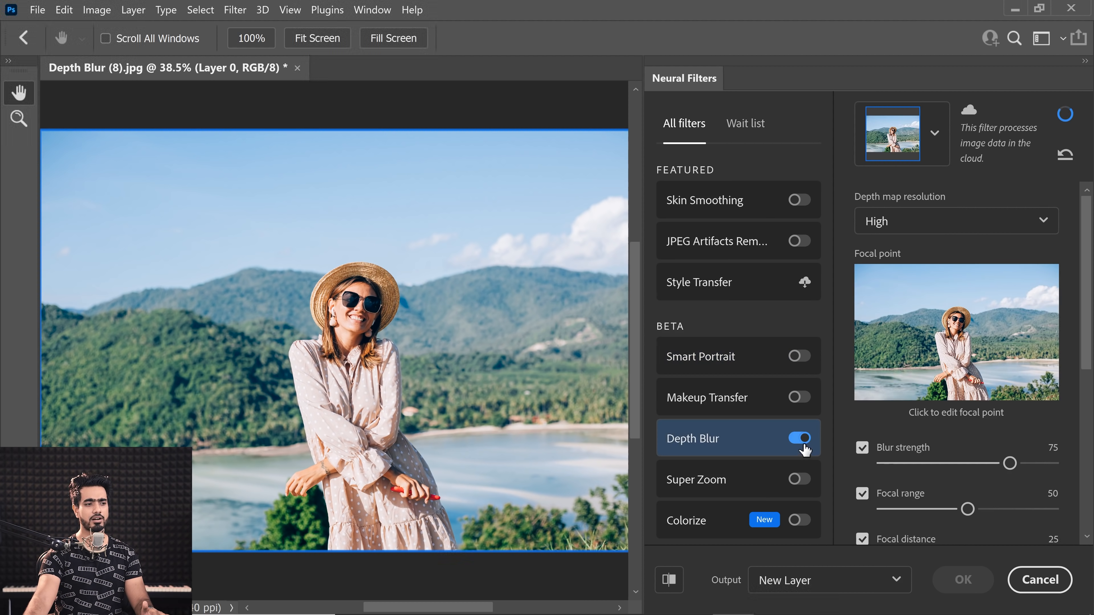
{"action": "scroll", "scroll_direction": "down", "scroll_amount": 3}
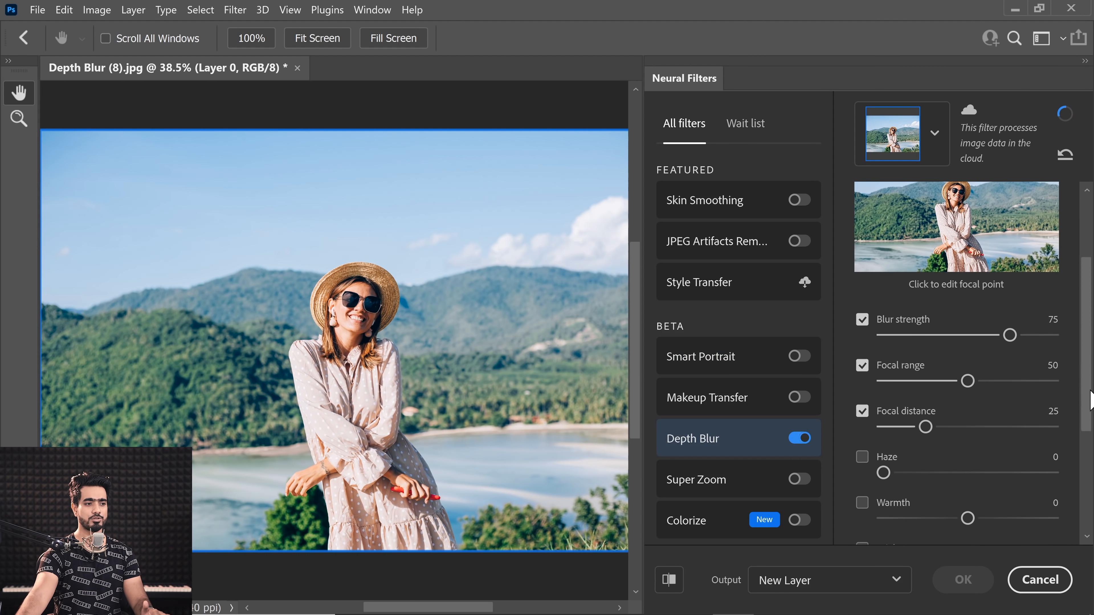
{"action": "scroll", "scroll_direction": "down", "scroll_amount": 3}
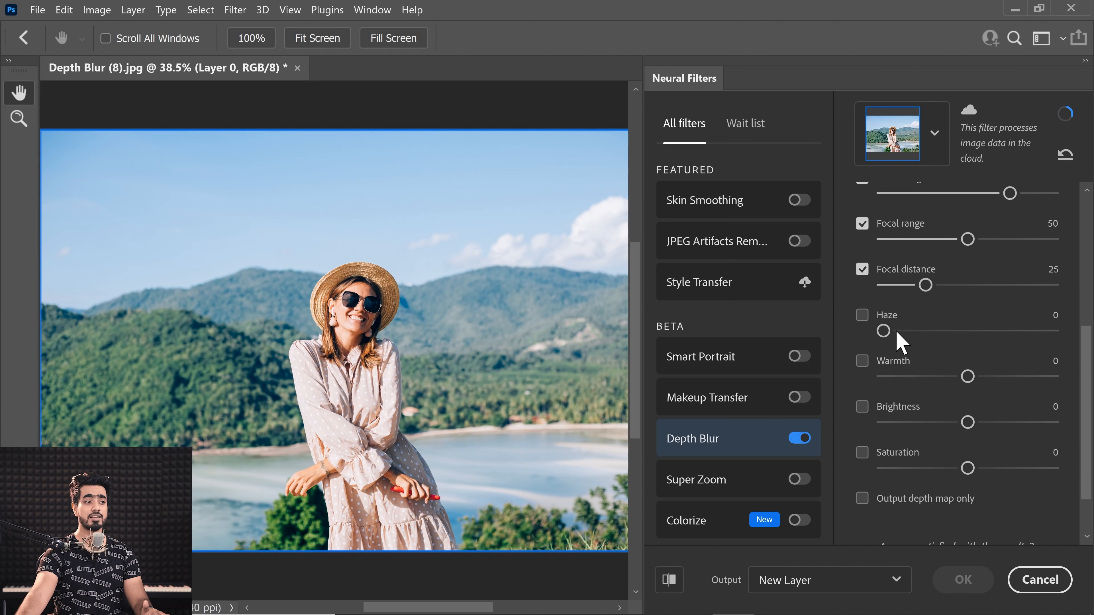
{"action": "mouse_move", "coordinate": [907, 383]}
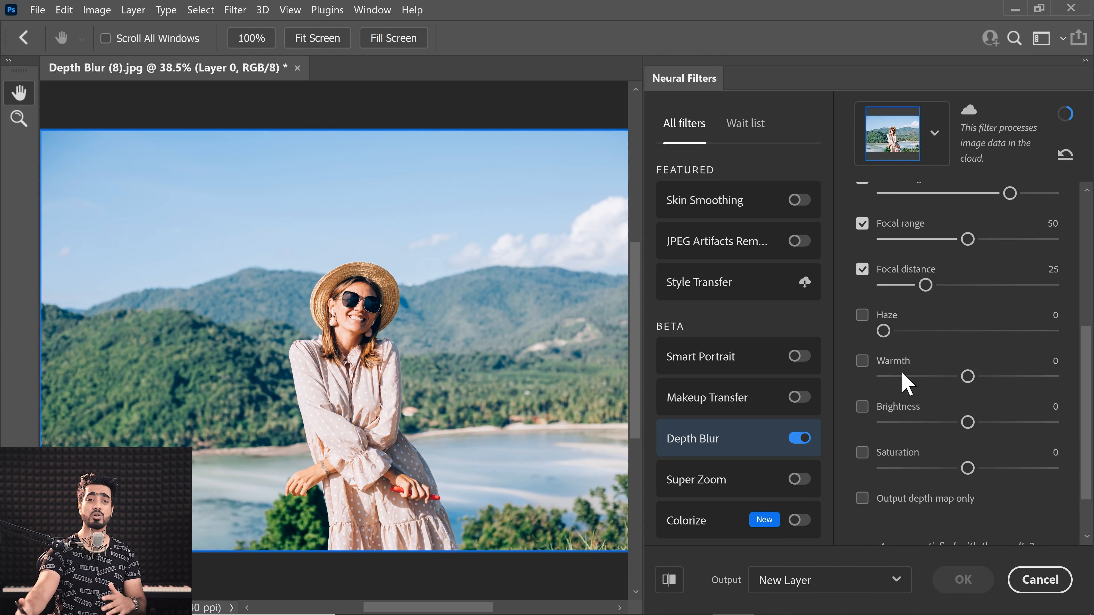
{"action": "mouse_move", "coordinate": [967, 423]}
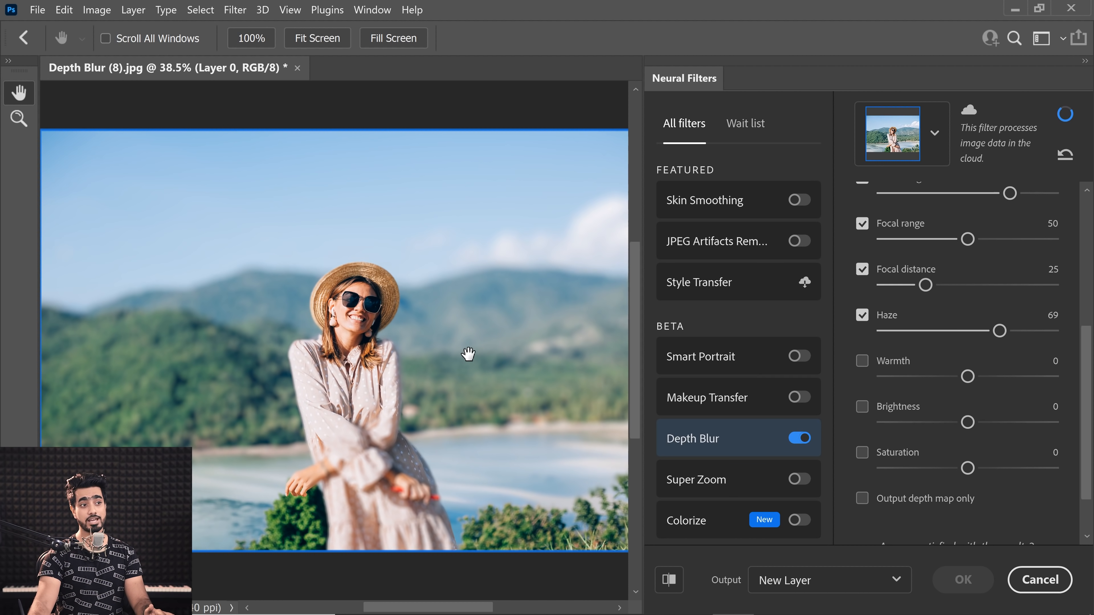
{"action": "mouse_move", "coordinate": [431, 340]}
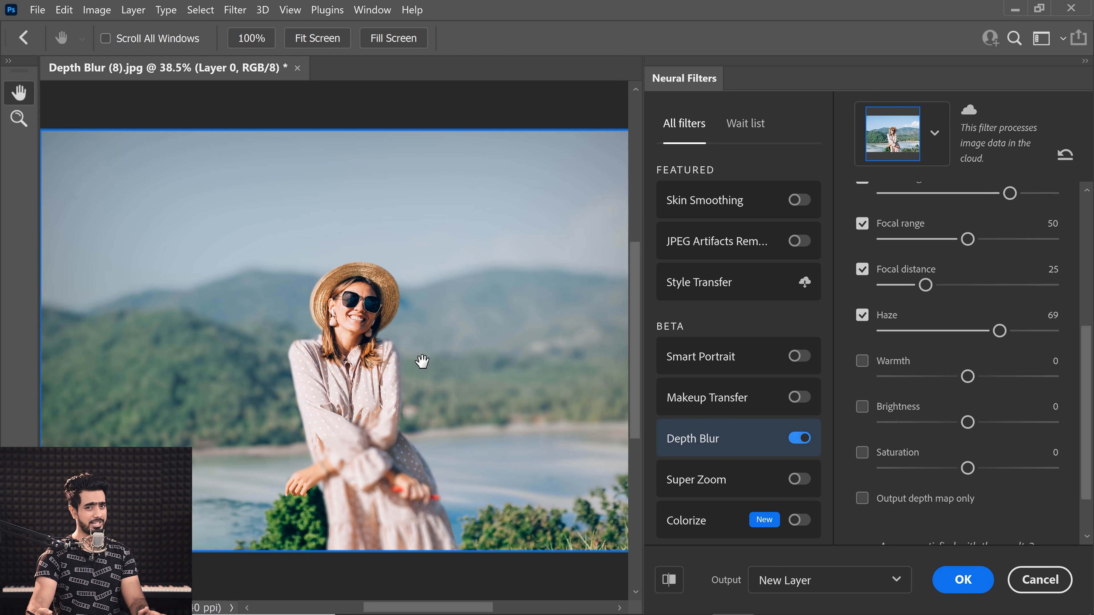
{"action": "left_click_drag", "start_coordinate": [998, 330], "coordinate": [883, 330]}
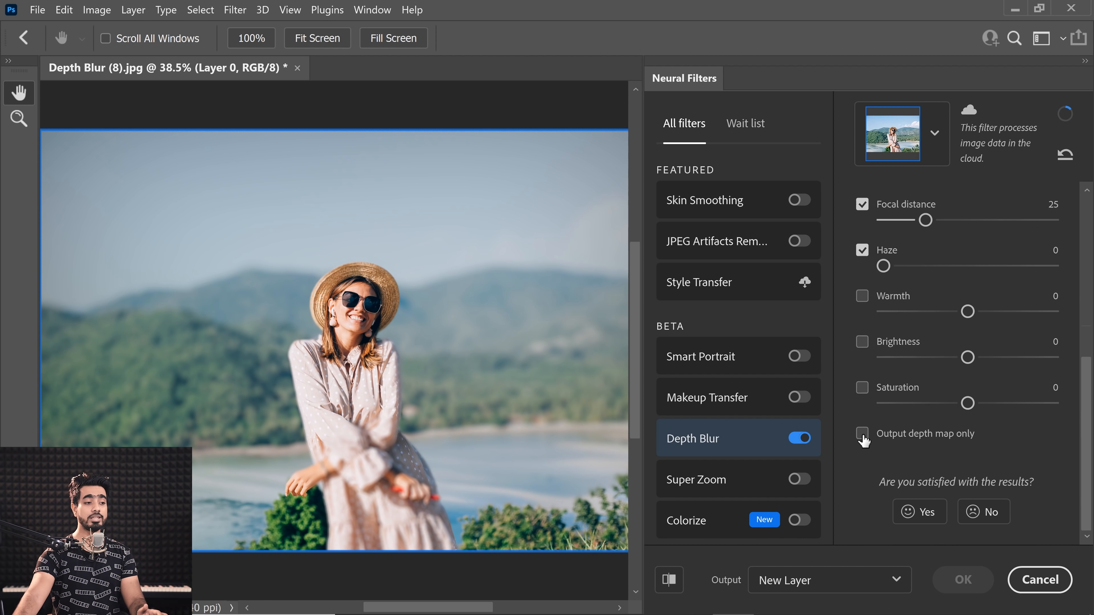
- Output only the depth map to a duplicate layer and confirm with OK
{"action": "left_click", "coordinate": [862, 433]}
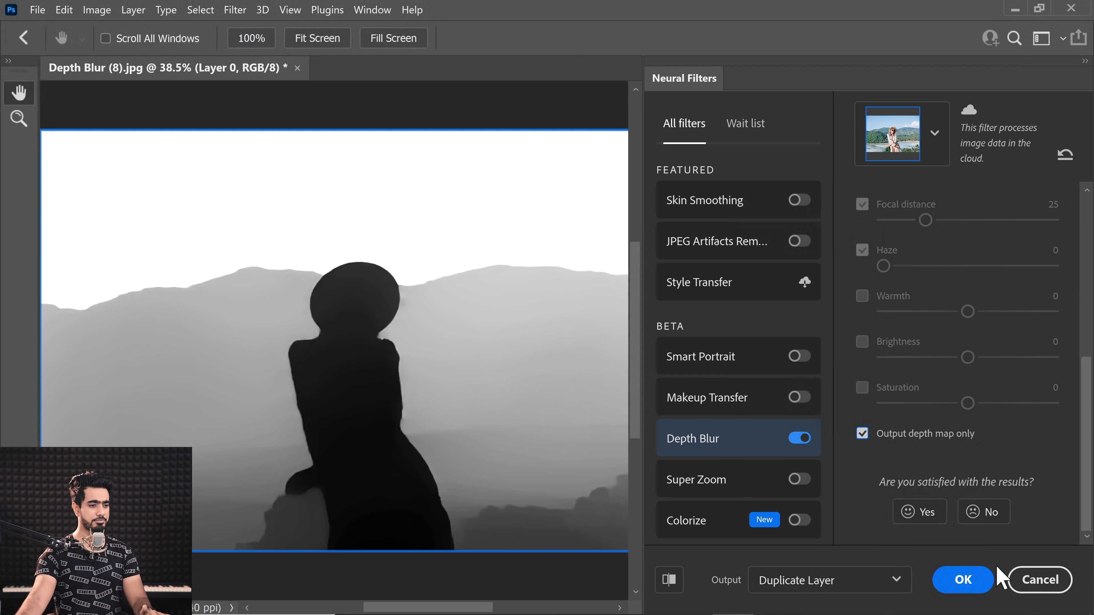
{"action": "left_click", "coordinate": [961, 580]}
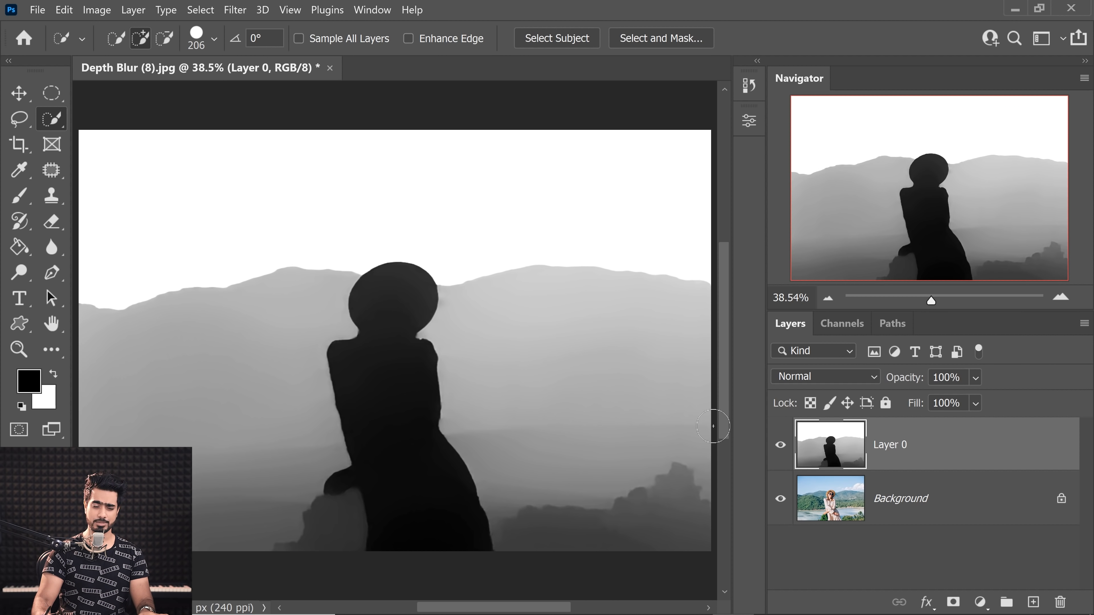
- Duplicate the photo layer, select the depth map layer and load its brightness as a selection from Channels
{"action": "left_click", "coordinate": [900, 498]}
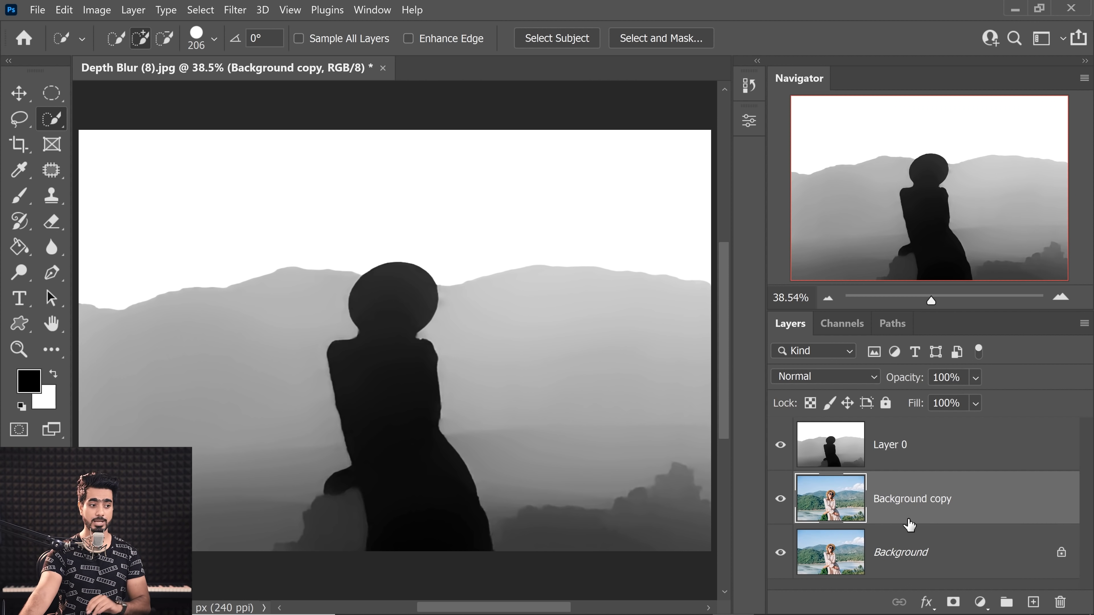
{"action": "left_click", "coordinate": [889, 444]}
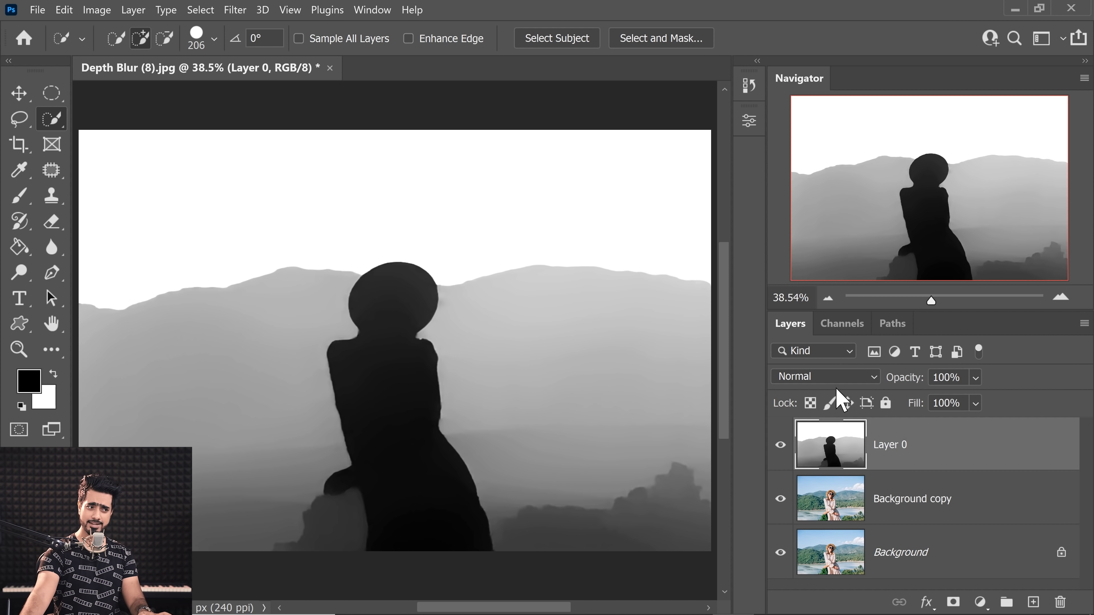
{"action": "left_click", "coordinate": [841, 323]}
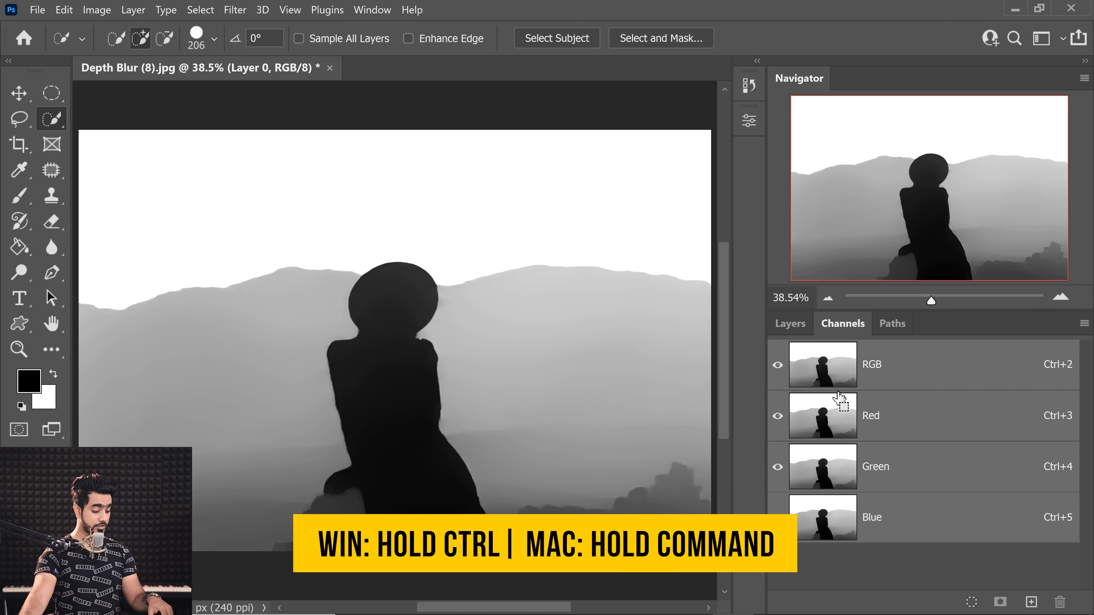
{"action": "left_click", "coordinate": [822, 364]}
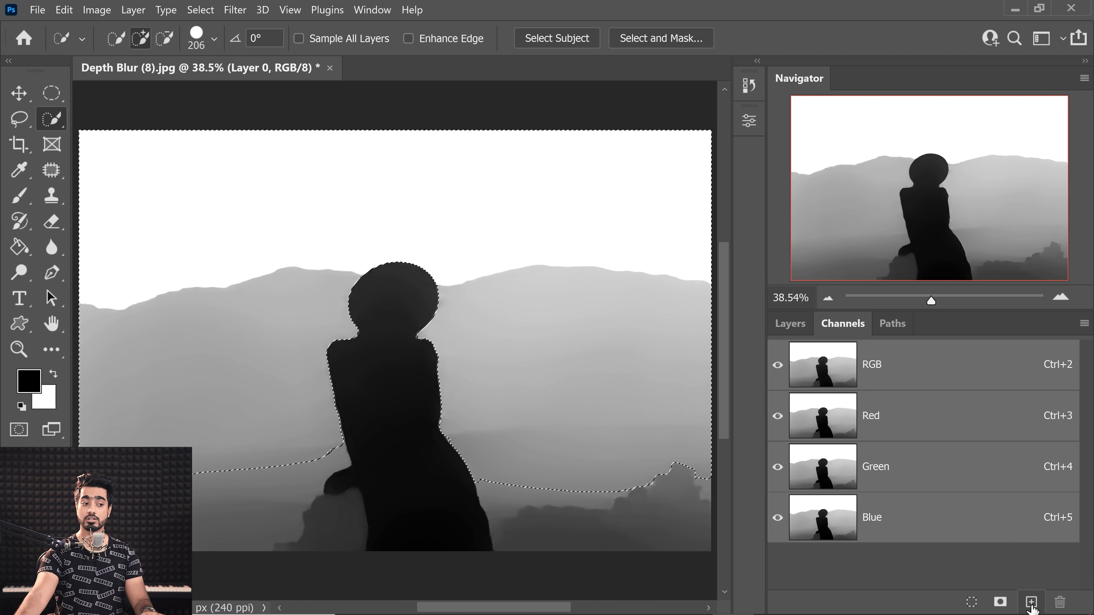
- Paste the depth map into a new Alpha 1 channel, deselect and return to the RGB view
{"action": "left_click", "coordinate": [1031, 602]}
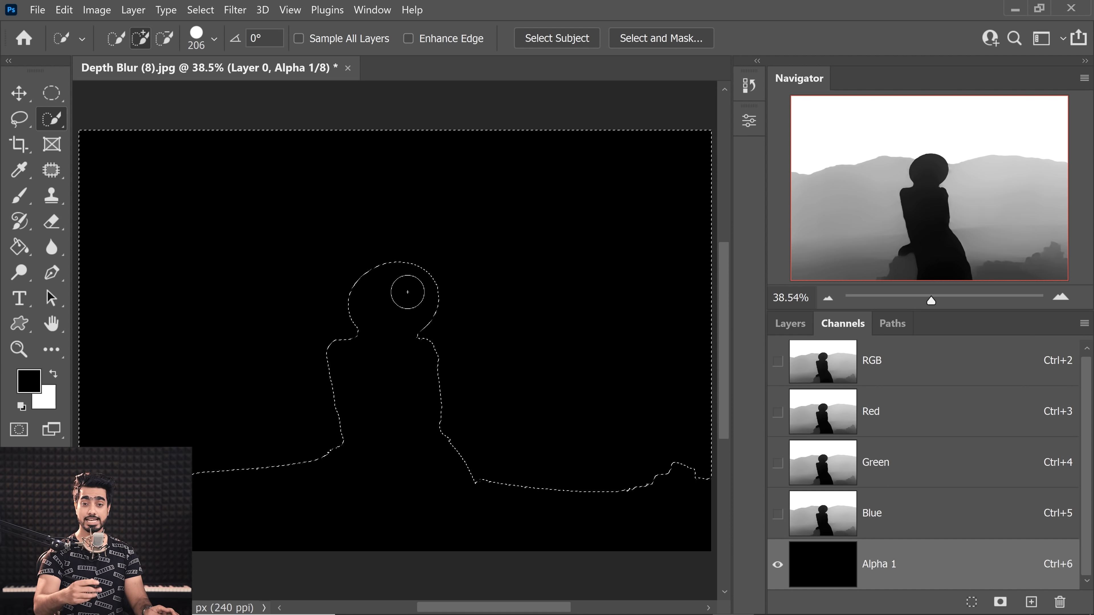
{"action": "left_click", "coordinate": [53, 374]}
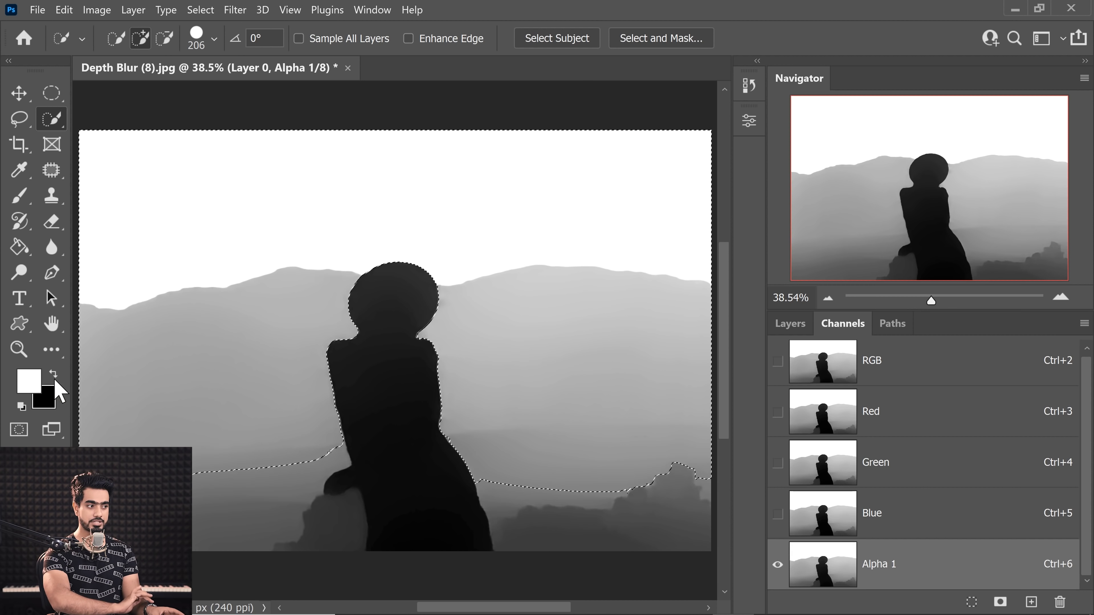
{"action": "key", "text": "Ctrl+d"}
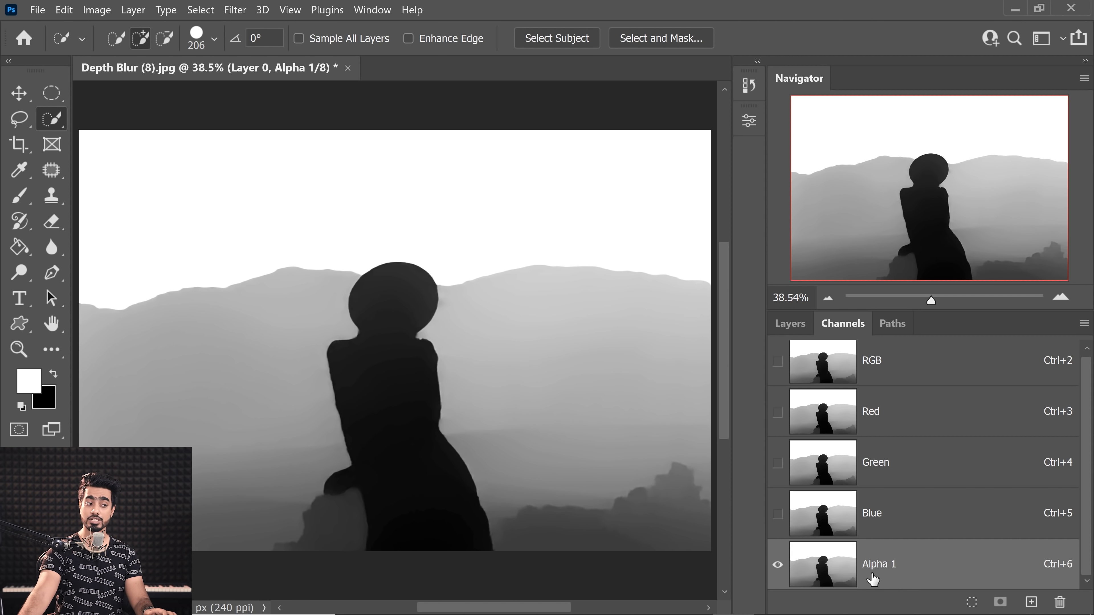
{"action": "left_click", "coordinate": [789, 323]}
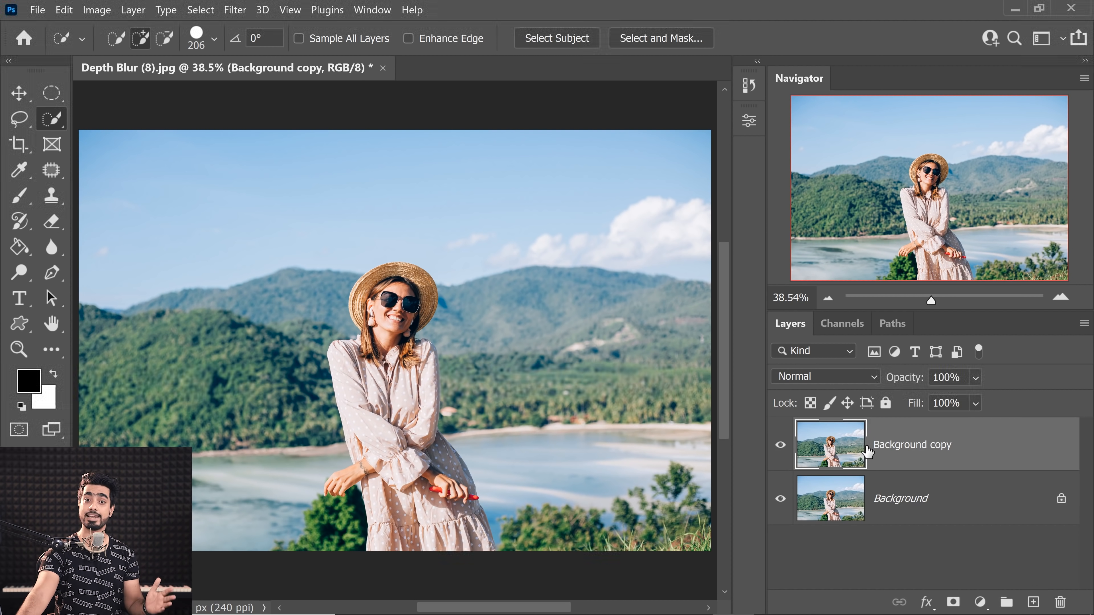
- Apply Lens Blur to Background copy with Source Alpha 1 and focus set on the woman's face
{"action": "left_click", "coordinate": [841, 323]}
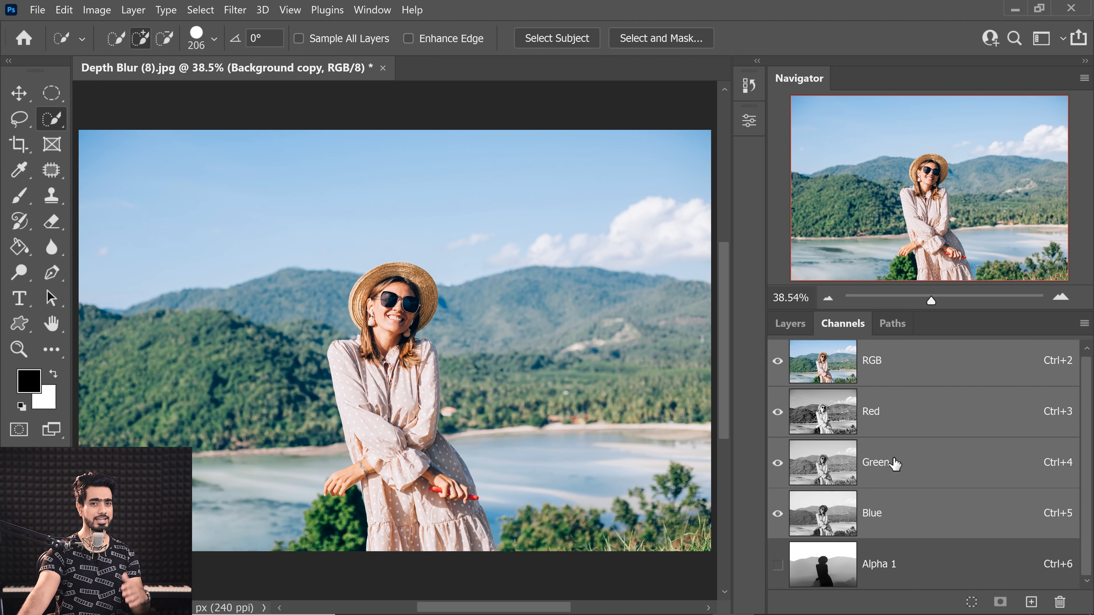
{"action": "left_click", "coordinate": [790, 323]}
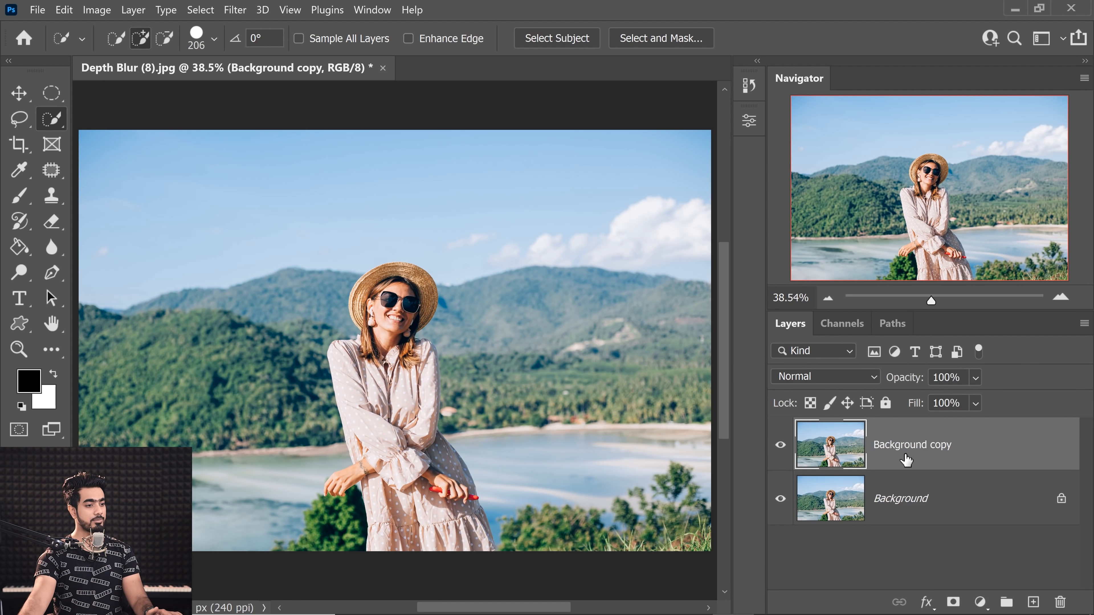
{"action": "mouse_move", "coordinate": [865, 436]}
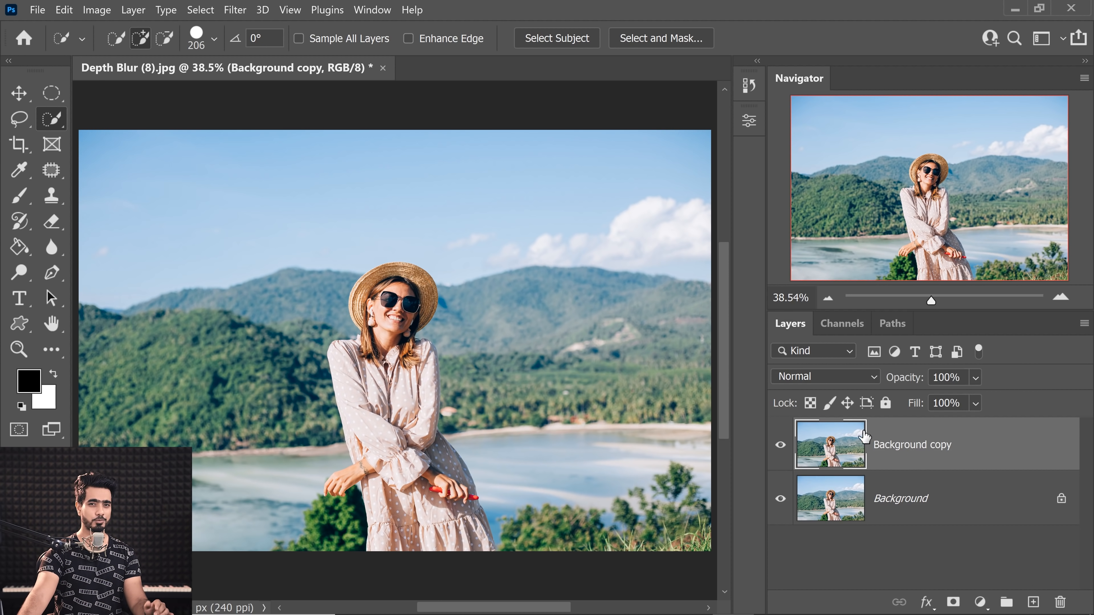
{"action": "left_click", "coordinate": [235, 9]}
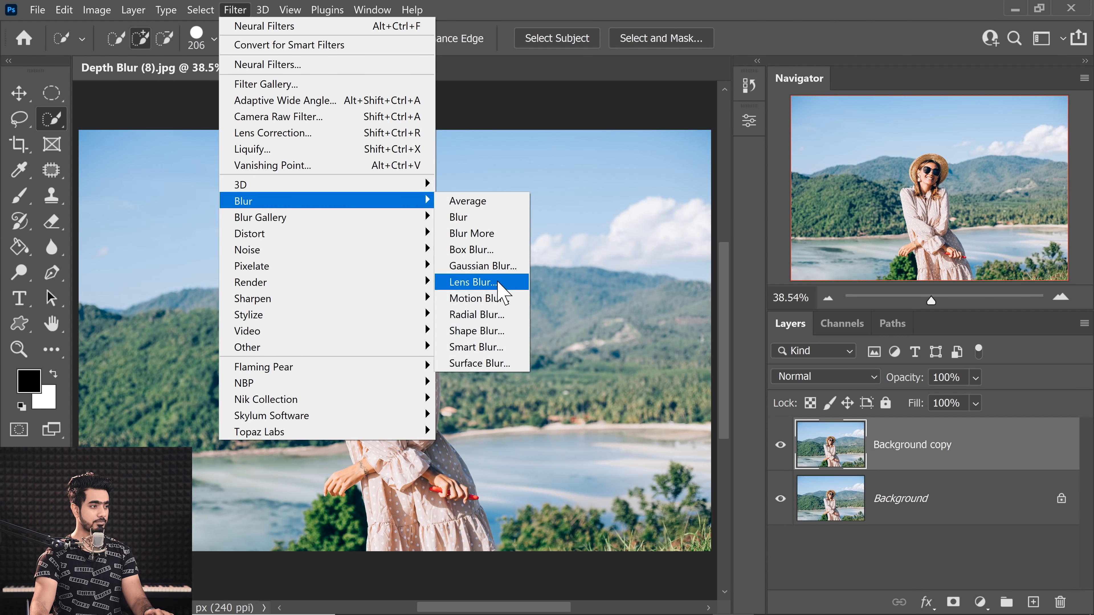
{"action": "left_click", "coordinate": [473, 283]}
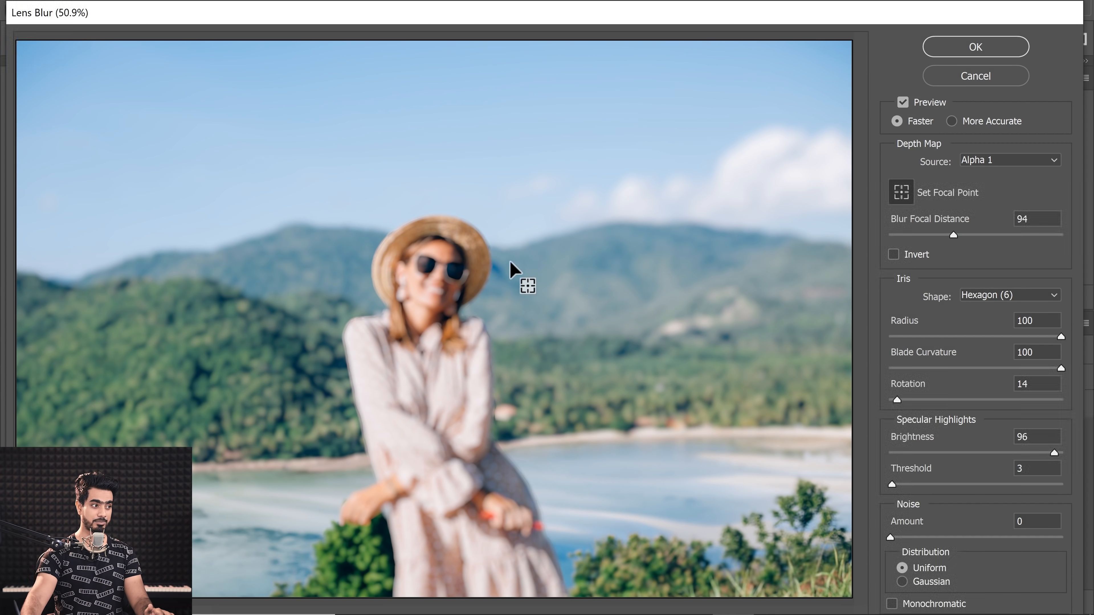
{"action": "mouse_move", "coordinate": [995, 175]}
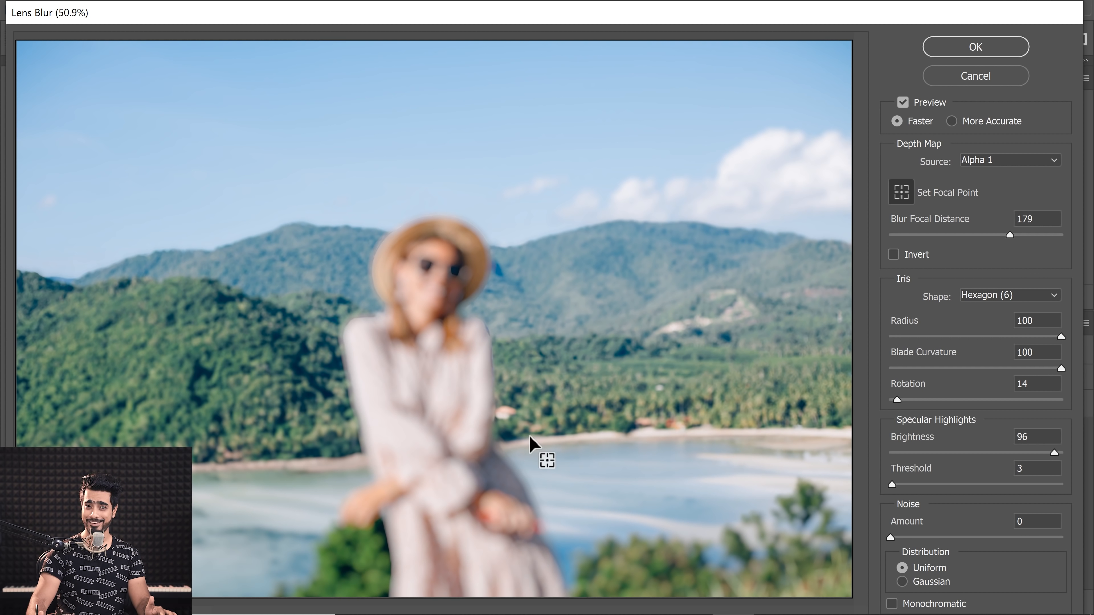
{"action": "mouse_move", "coordinate": [435, 294]}
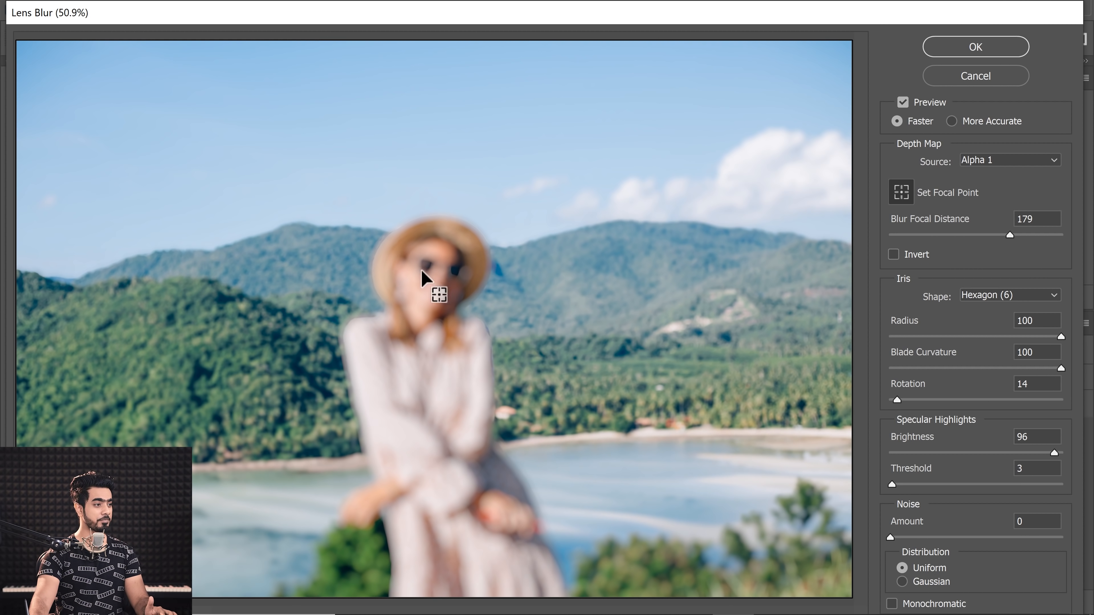
{"action": "left_click_drag", "start_coordinate": [1032, 233], "coordinate": [914, 234]}
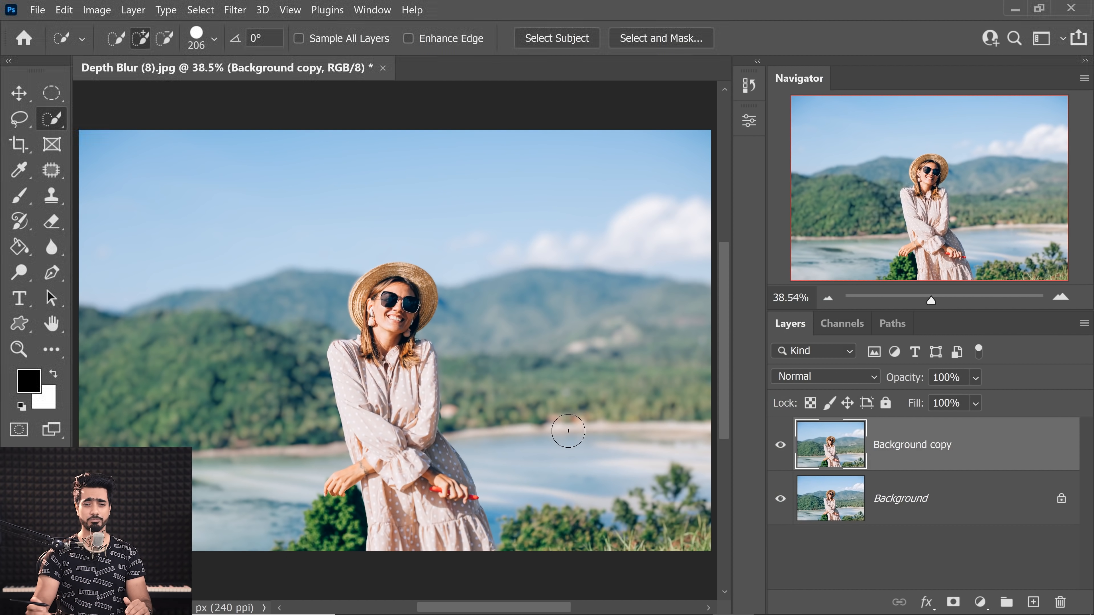
- Load the Alpha 1 depth map as a selection and add a Curves adjustment masked by it
{"action": "left_click", "coordinate": [842, 323]}
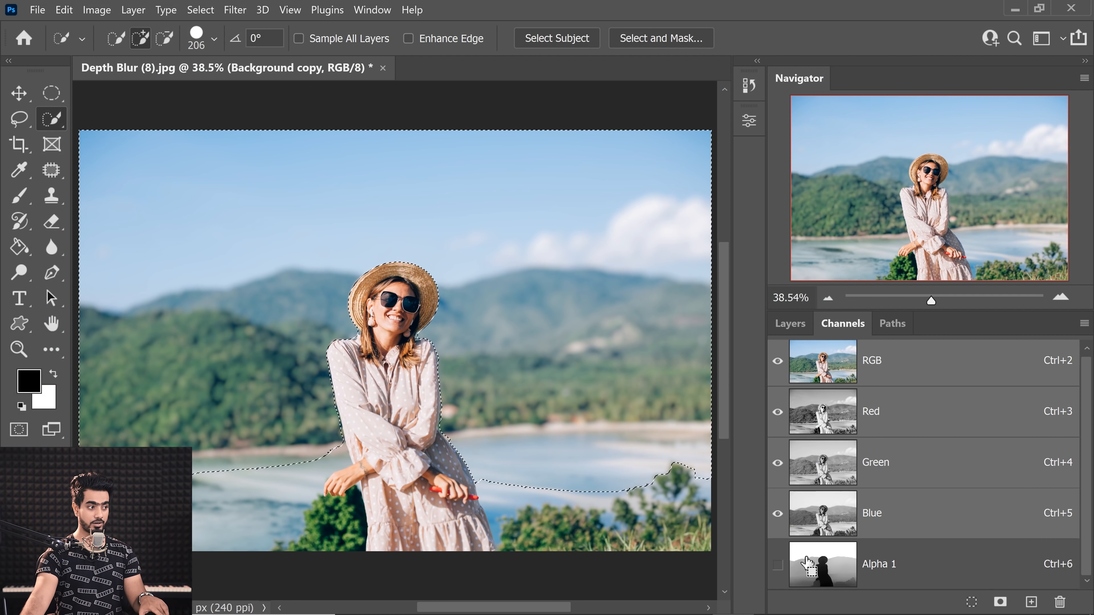
{"action": "left_click", "coordinate": [789, 323]}
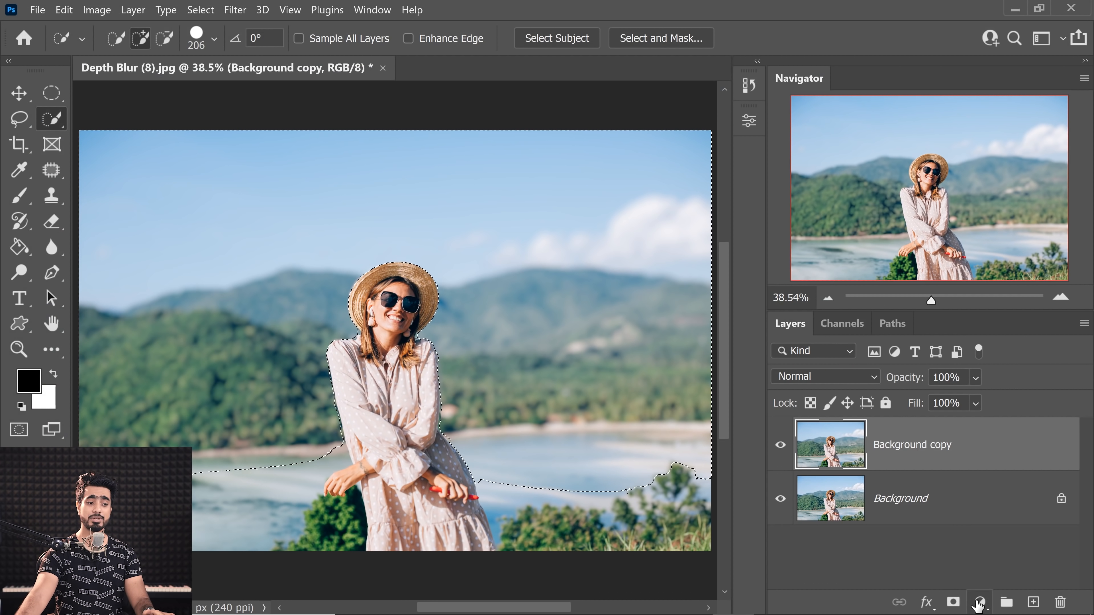
{"action": "left_click", "coordinate": [980, 602]}
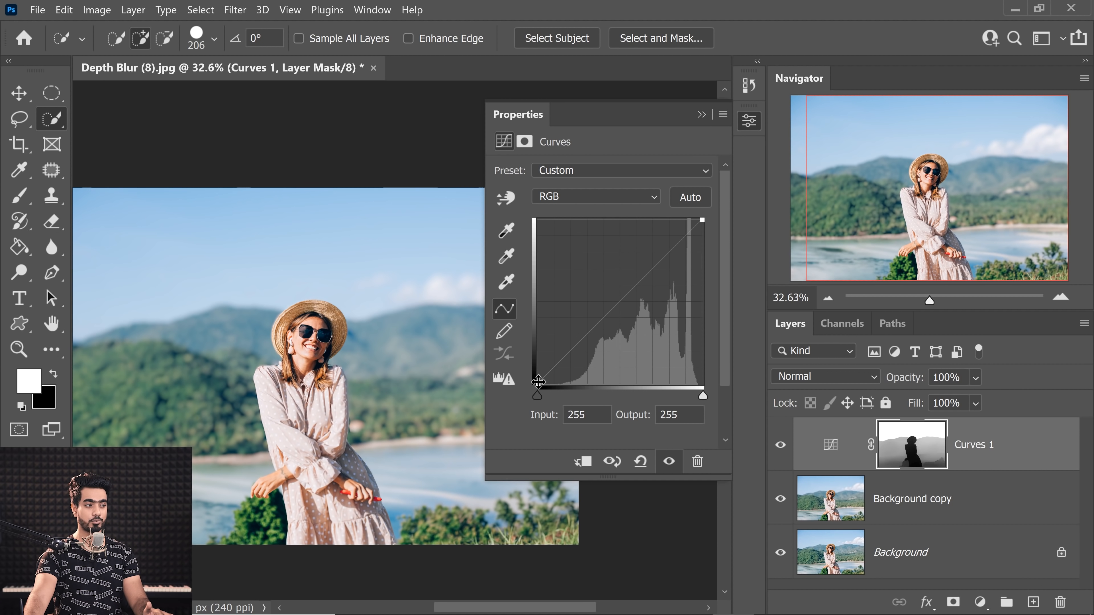
- Lift the curve's black point to about output 76 so the distant hills look hazy
{"action": "left_click_drag", "start_coordinate": [537, 388], "coordinate": [537, 329]}
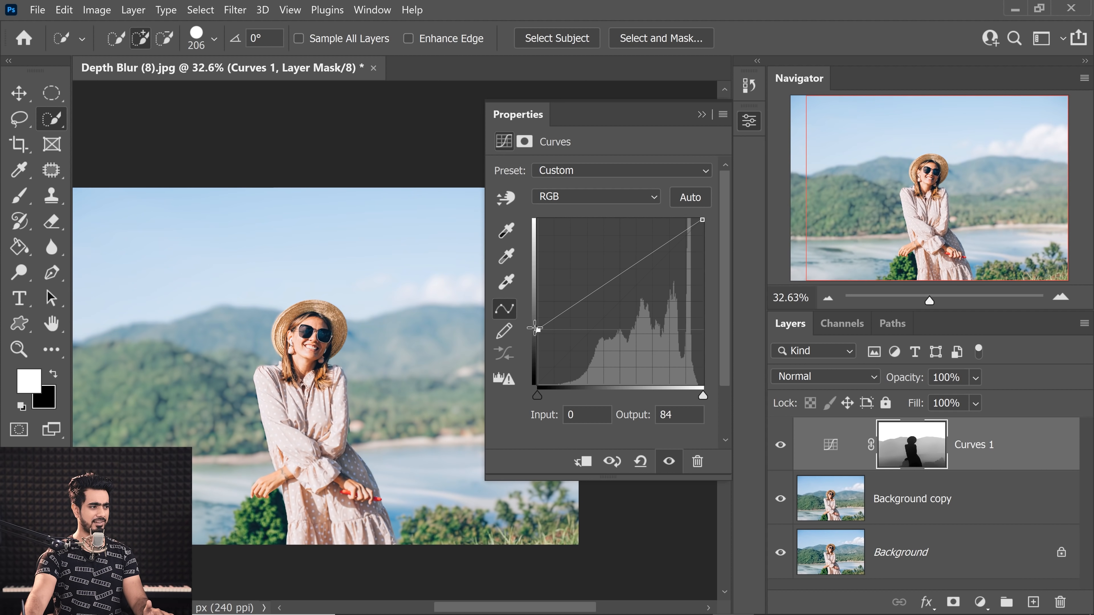
{"action": "left_click_drag", "start_coordinate": [536, 329], "coordinate": [535, 336]}
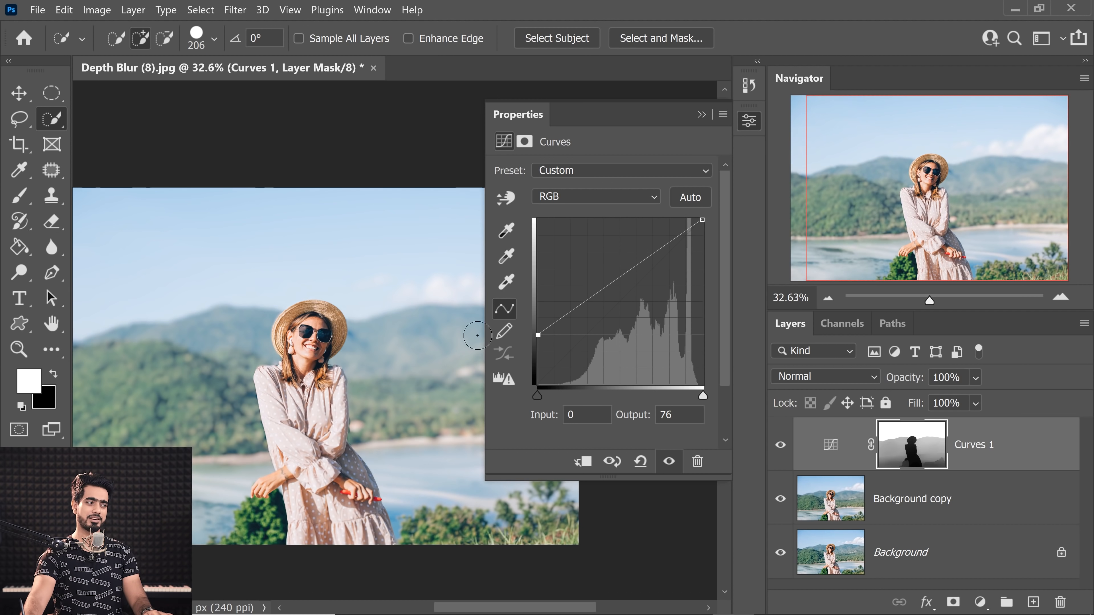
{"action": "left_click", "coordinate": [702, 114]}
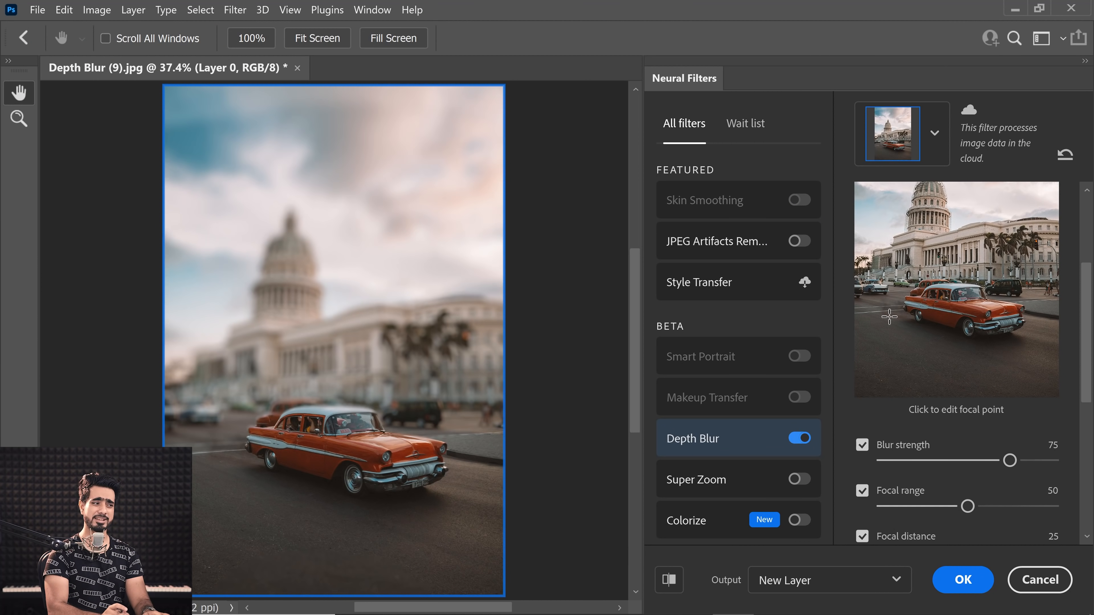
{"action": "mouse_move", "coordinate": [271, 413]}
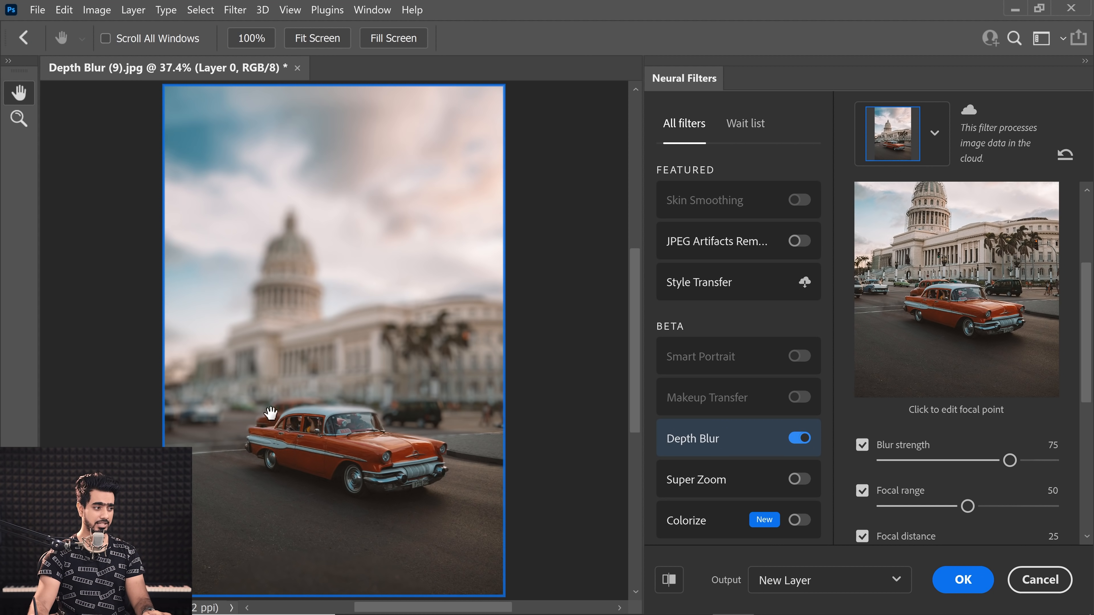
{"action": "mouse_move", "coordinate": [308, 435]}
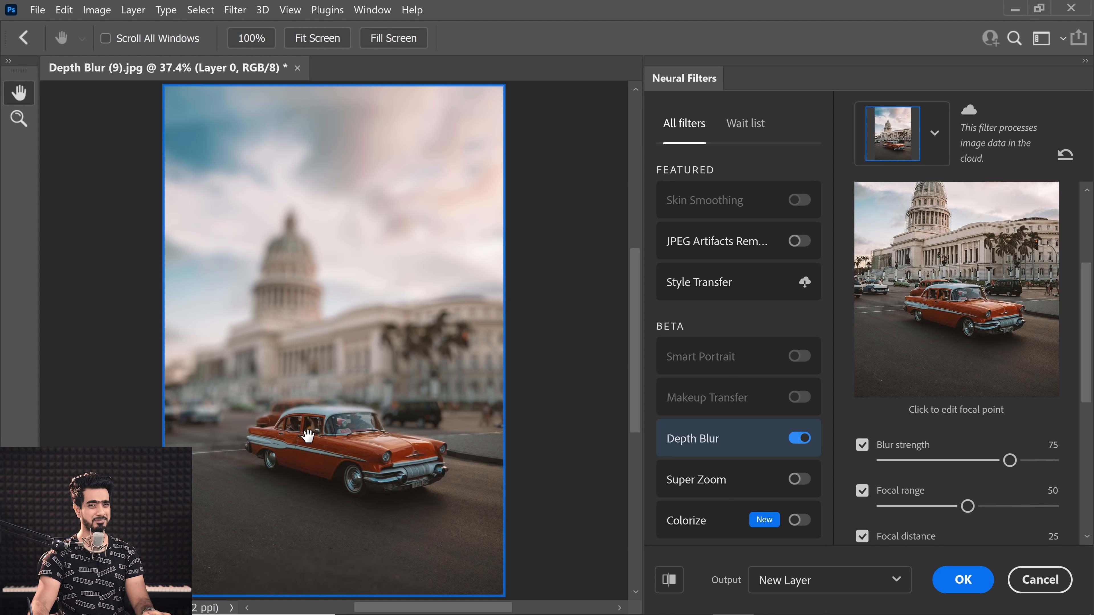
{"action": "mouse_move", "coordinate": [328, 429]}
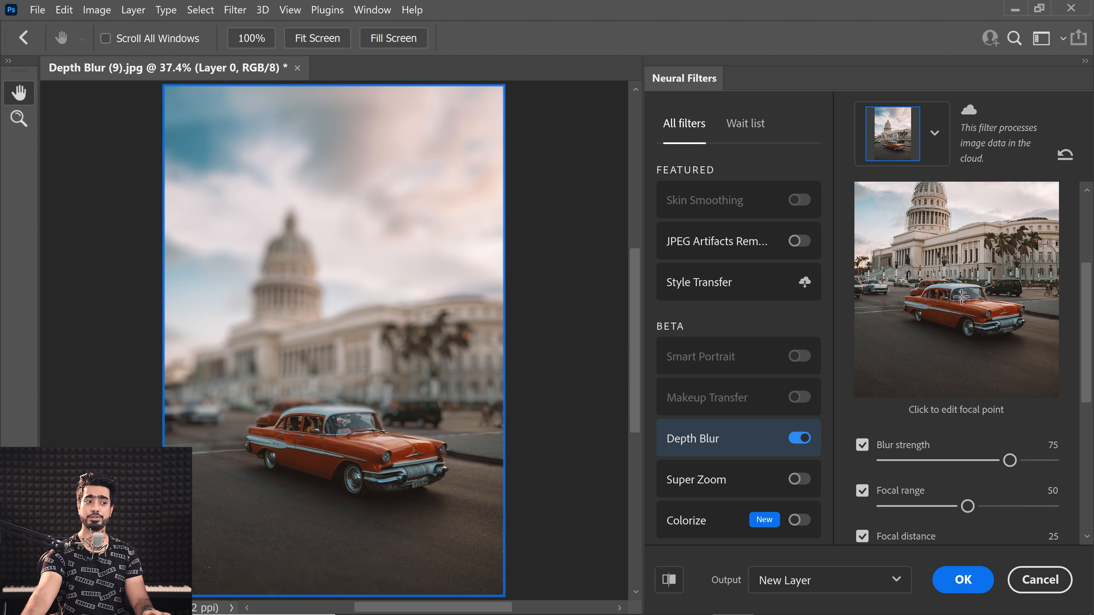
- Set the Depth Blur focal point on the red car and preview the depth map only
{"action": "left_click", "coordinate": [948, 294]}
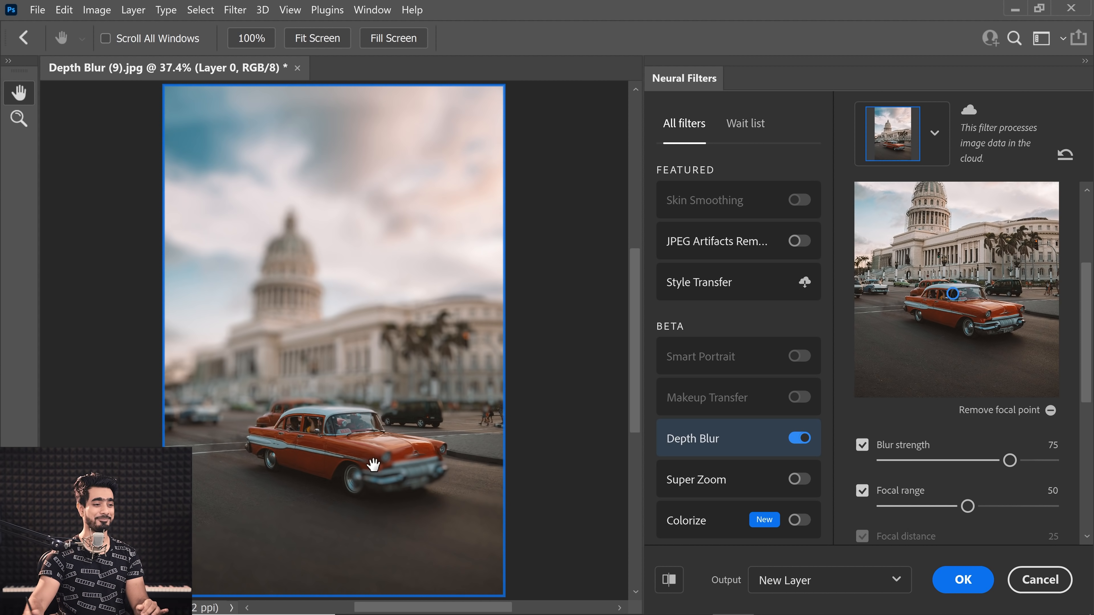
{"action": "scroll", "scroll_direction": "down", "scroll_amount": 3}
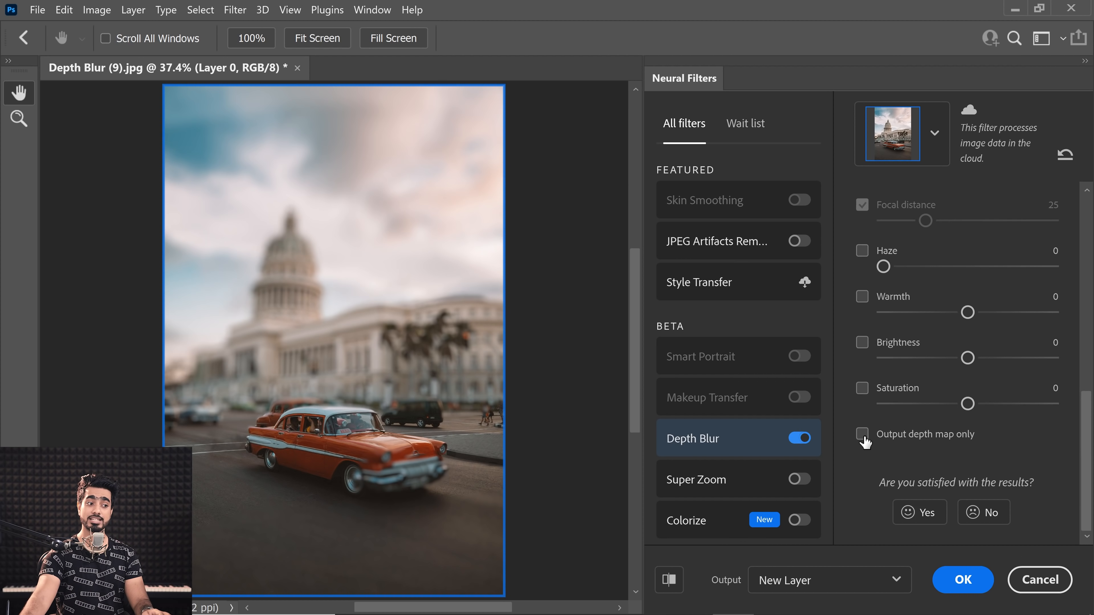
{"action": "left_click", "coordinate": [862, 434]}
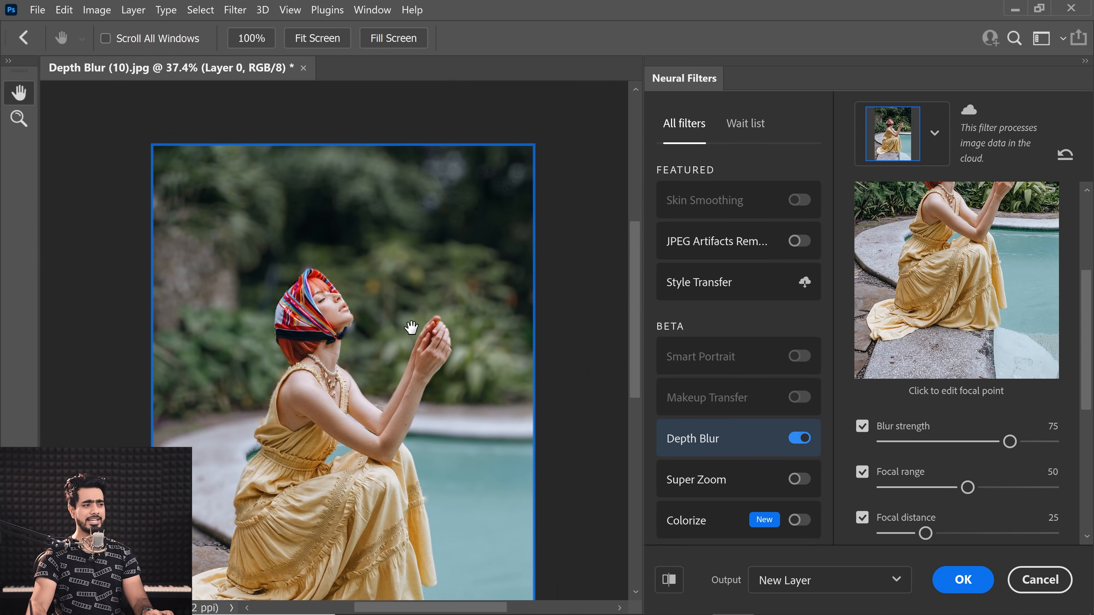
{"action": "mouse_move", "coordinate": [497, 347]}
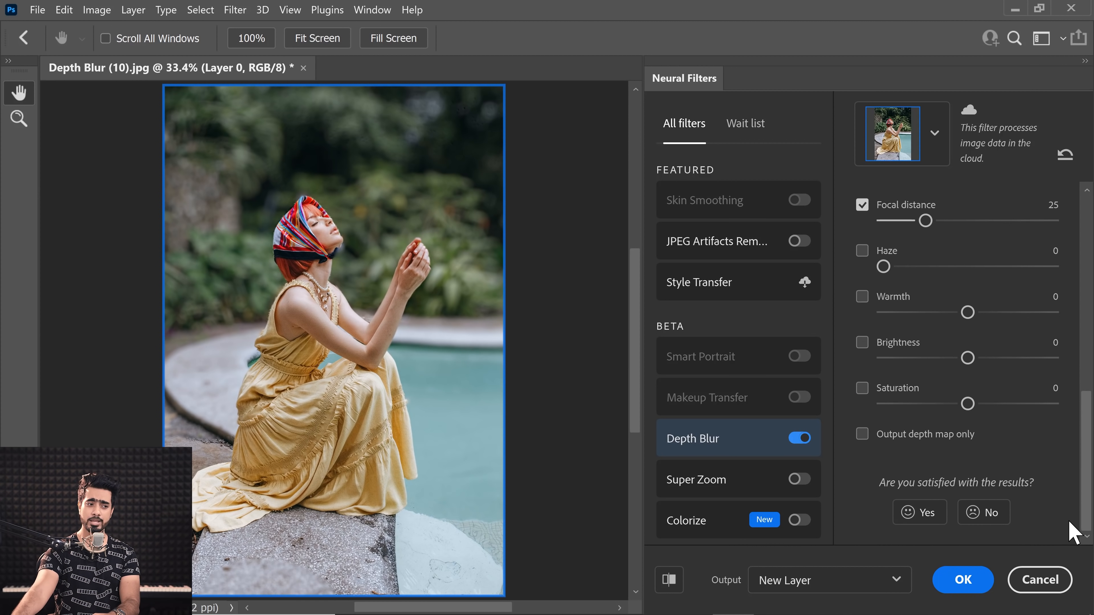
- Preview the pool photo's depth map only, then cancel Neural Filters without applying
{"action": "left_click", "coordinate": [862, 434]}
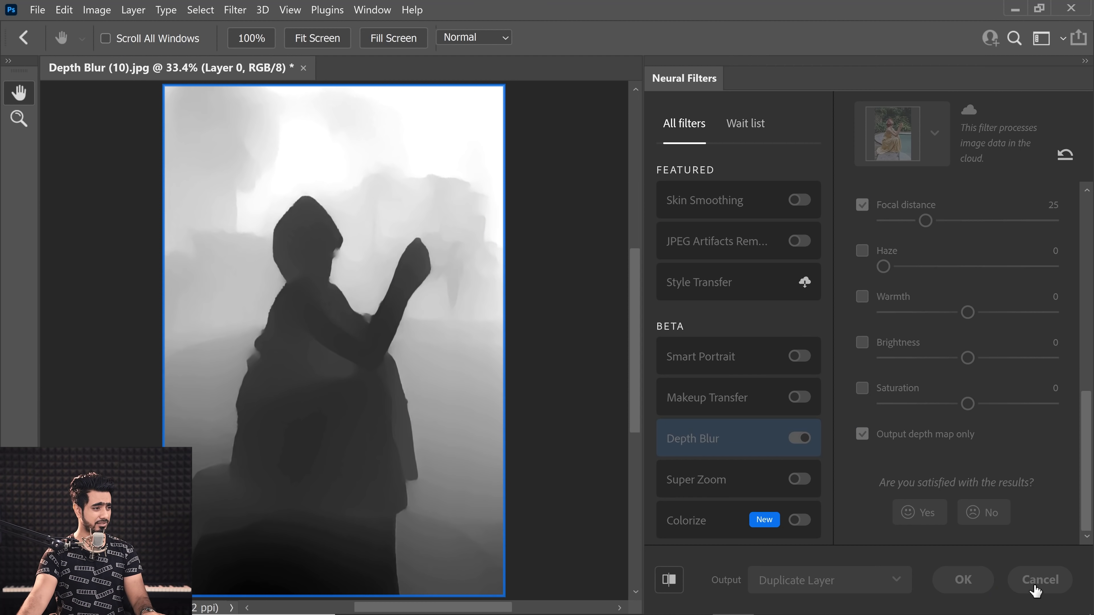
{"action": "left_click", "coordinate": [1038, 580]}
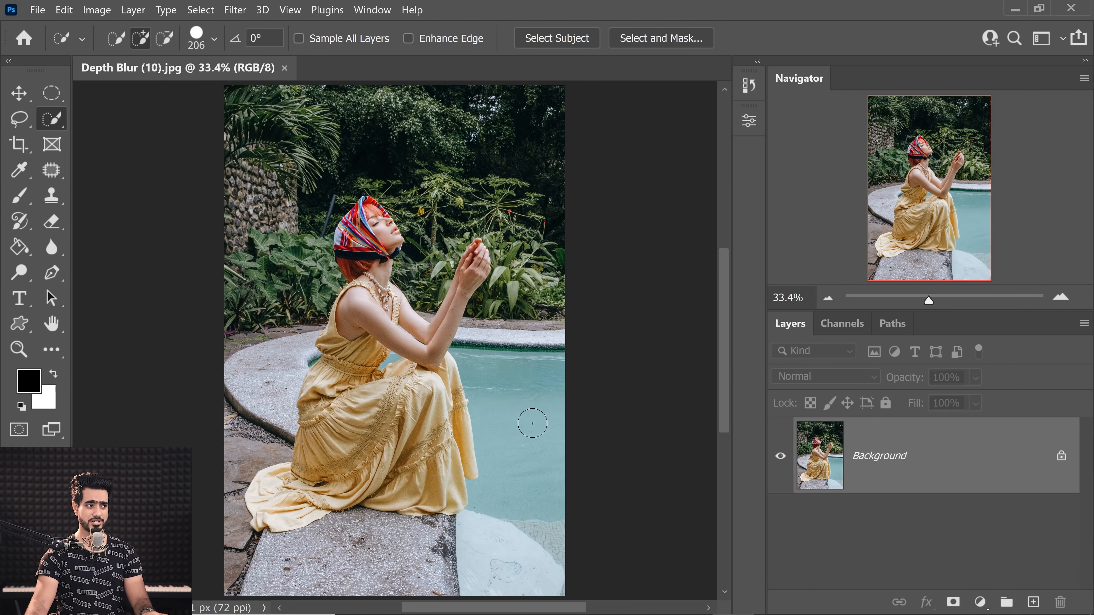